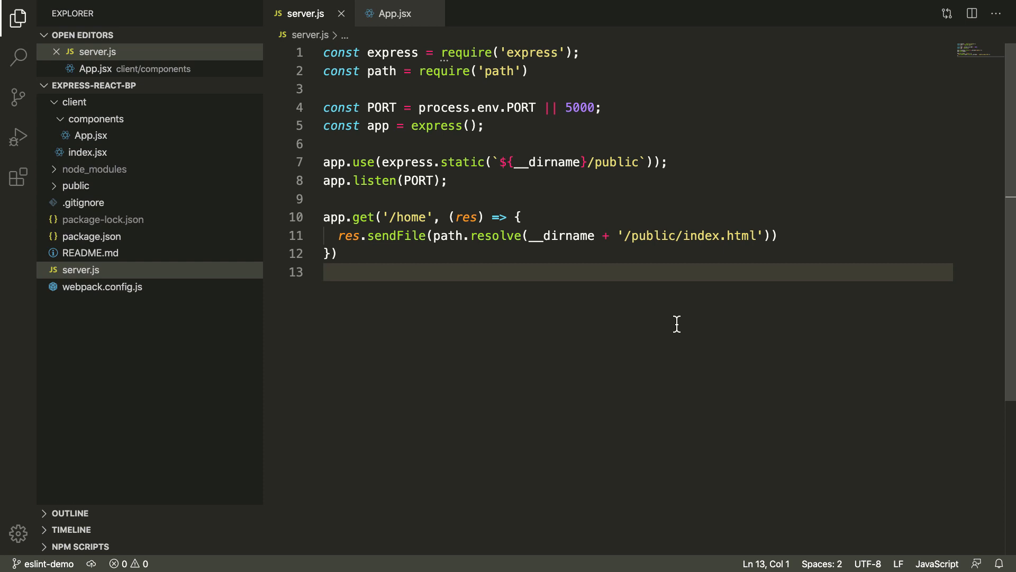
mouse_move(678, 328)
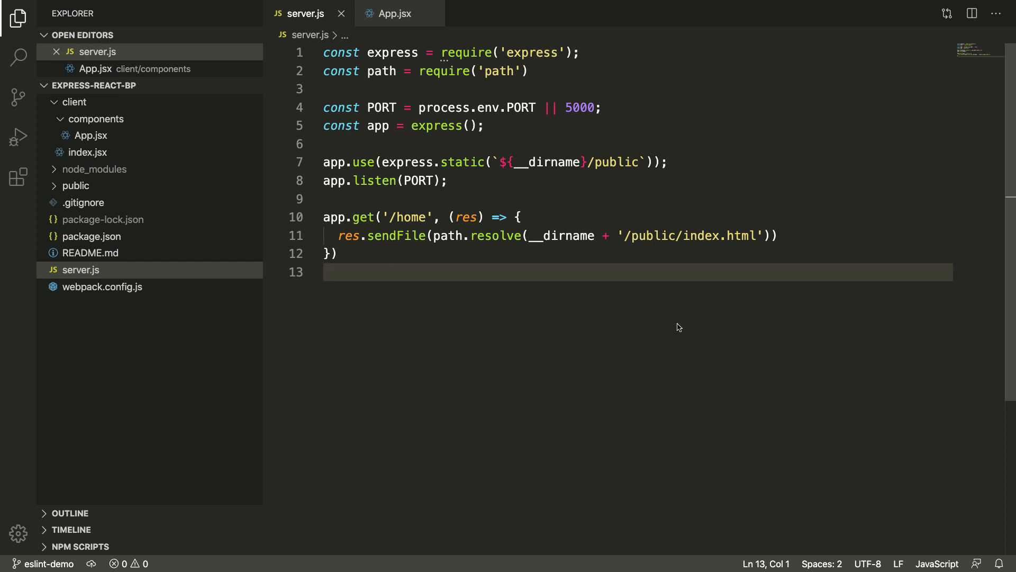
mouse_move(700, 320)
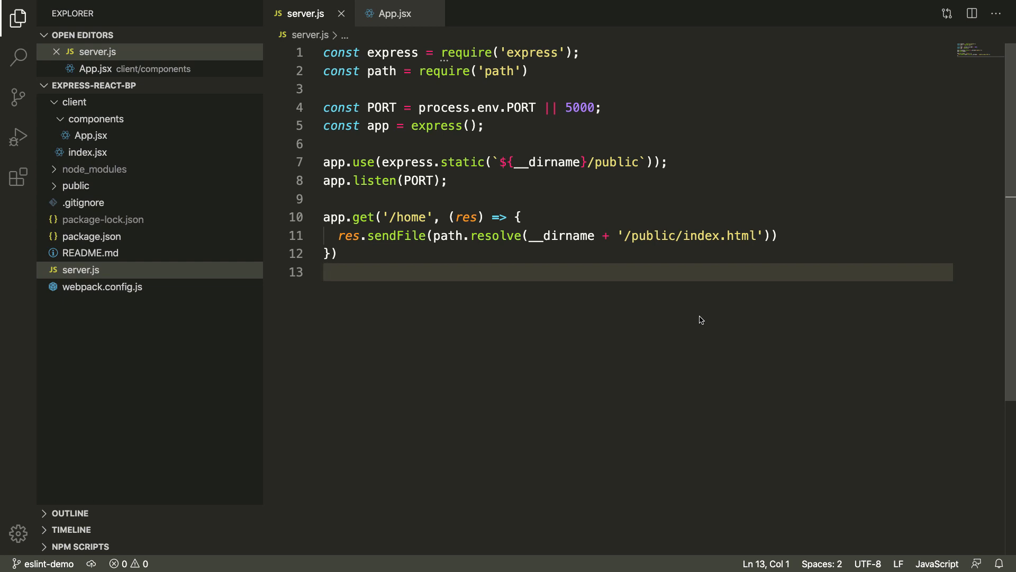
mouse_move(603, 280)
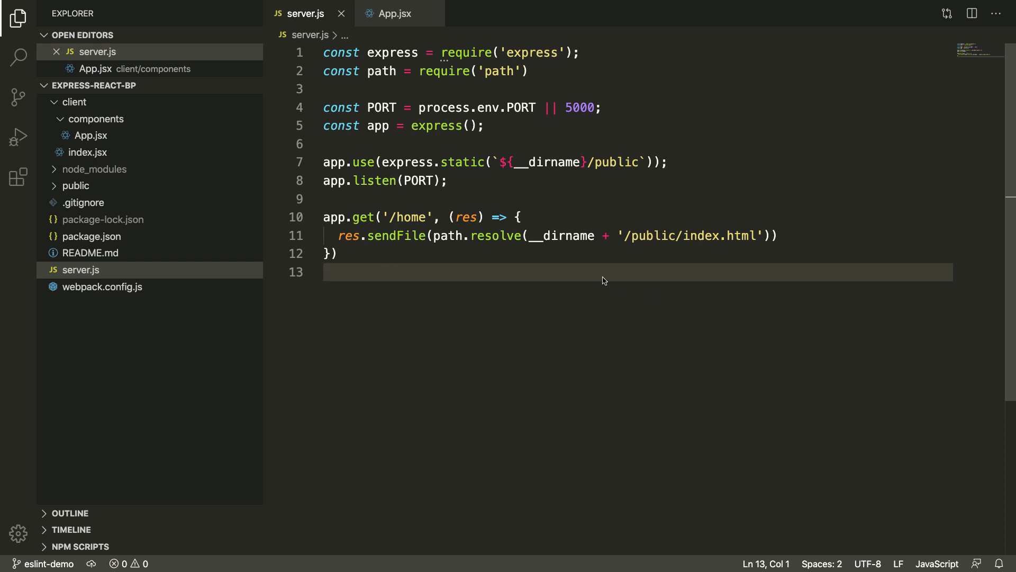
mouse_move(397, 304)
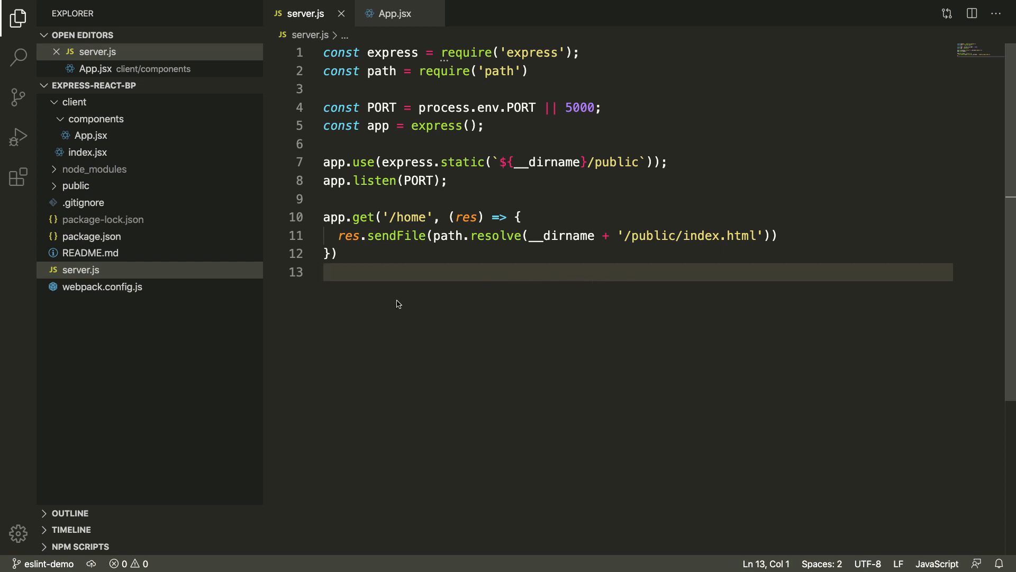
mouse_move(471, 158)
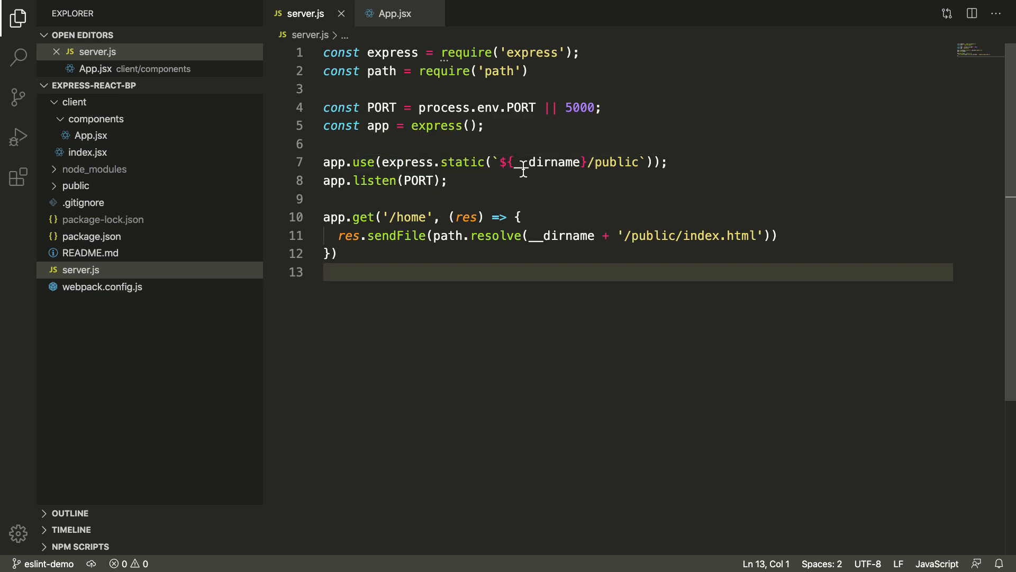
mouse_move(441, 216)
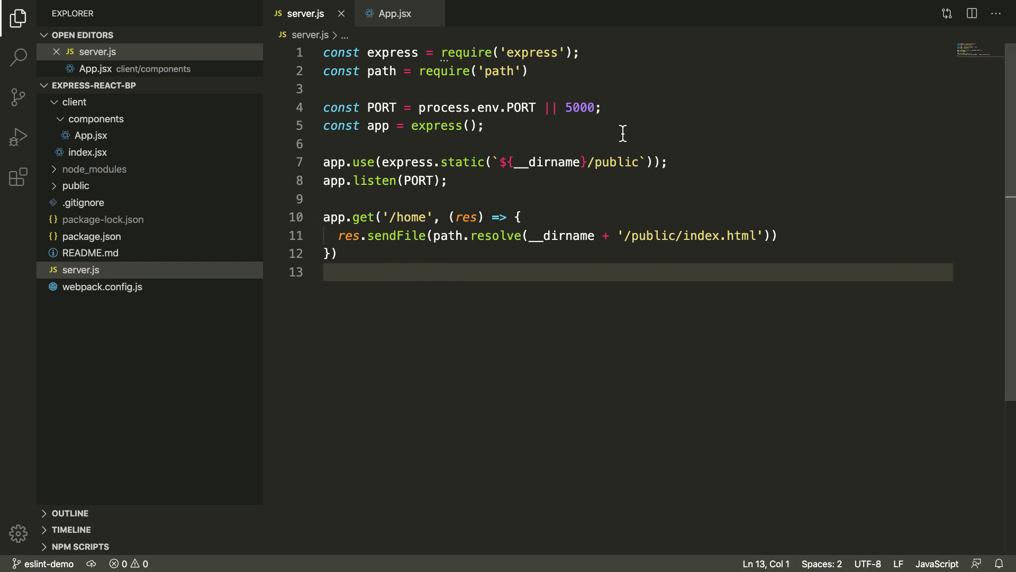
mouse_move(674, 250)
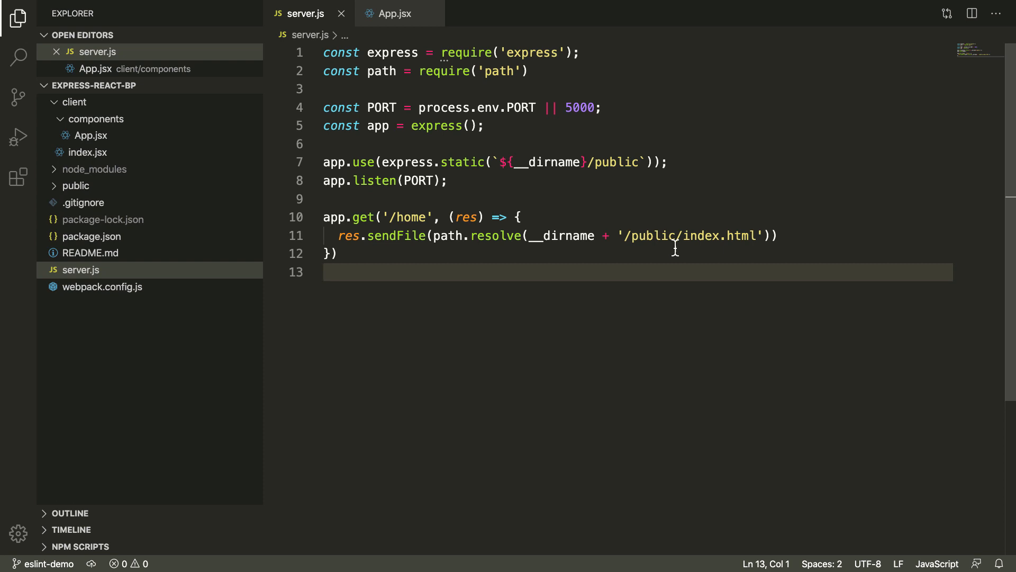
mouse_move(622, 267)
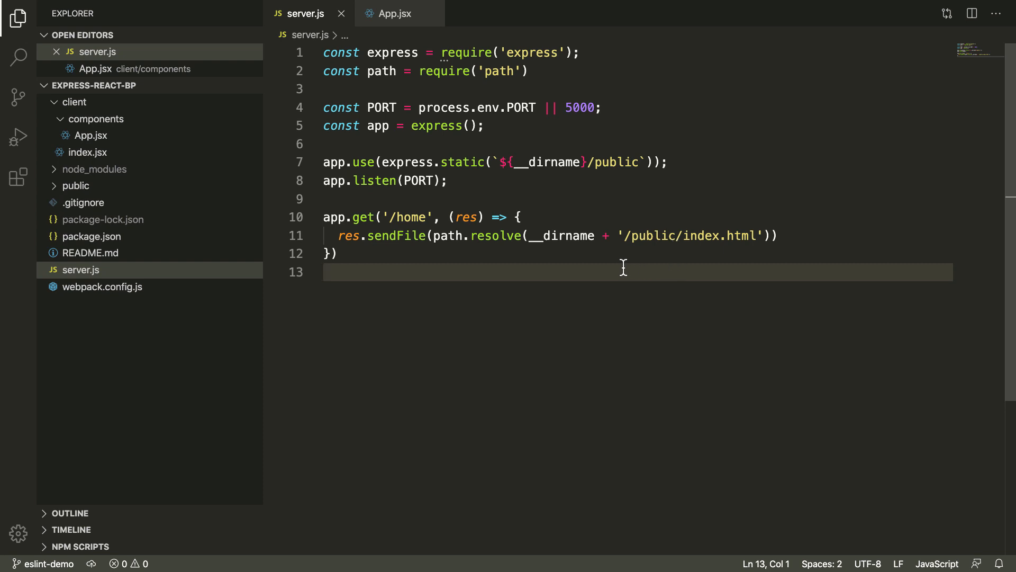
mouse_move(225, 253)
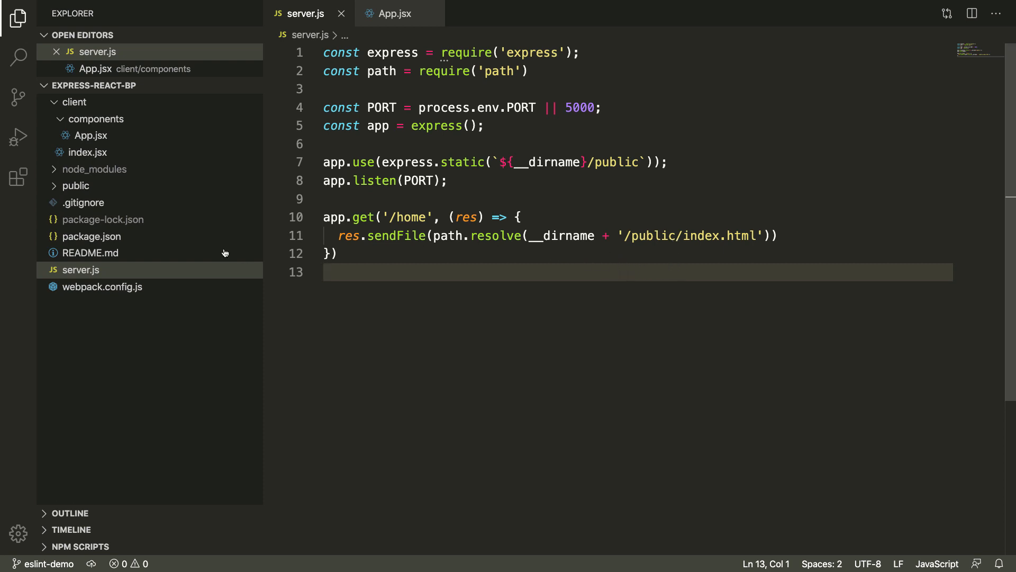
mouse_move(18, 180)
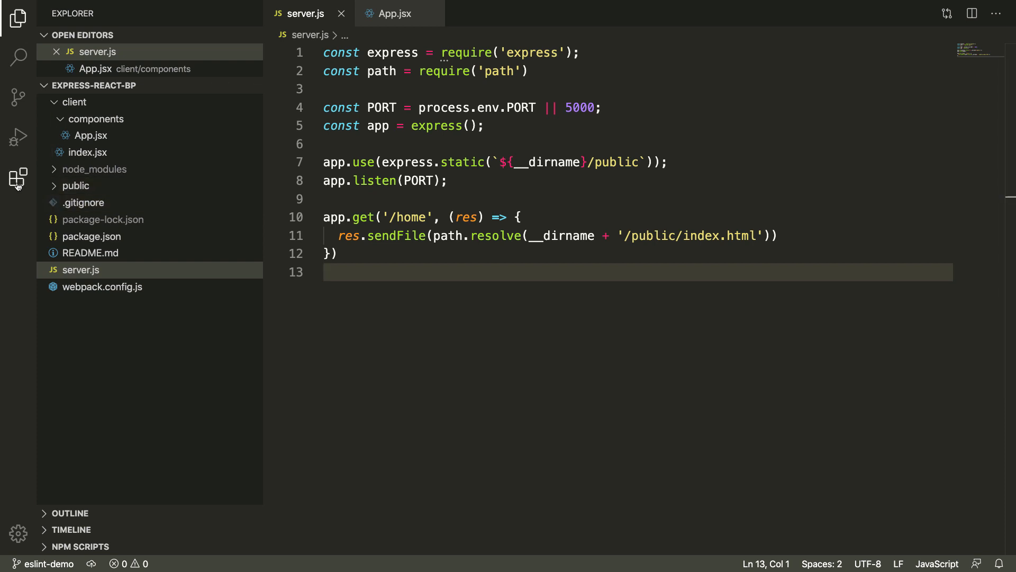
mouse_move(18, 178)
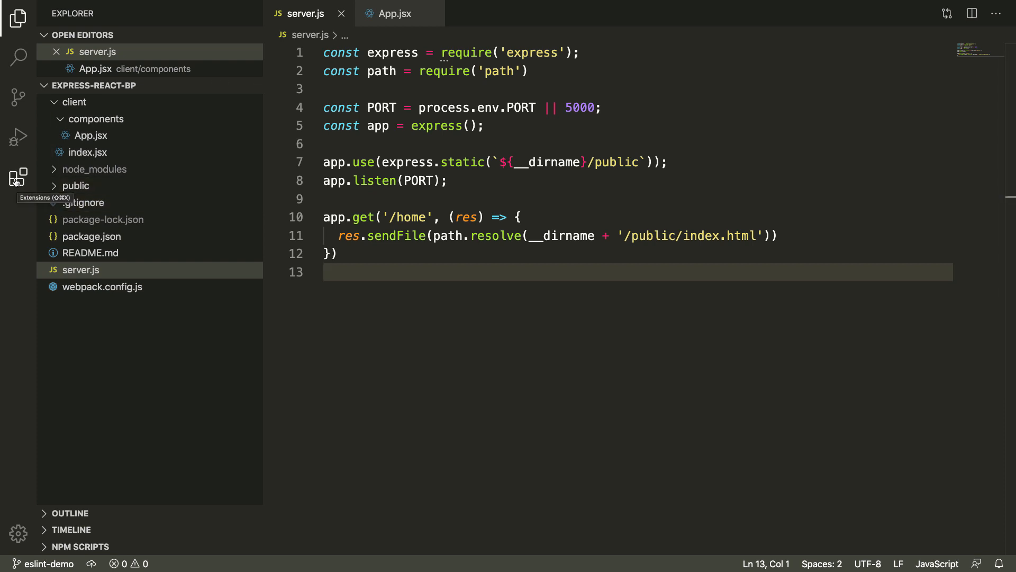
Step: Find ESLint by Dirk Baeumer in the Extensions marketplace and install it, then return to the Explorer
click(18, 177)
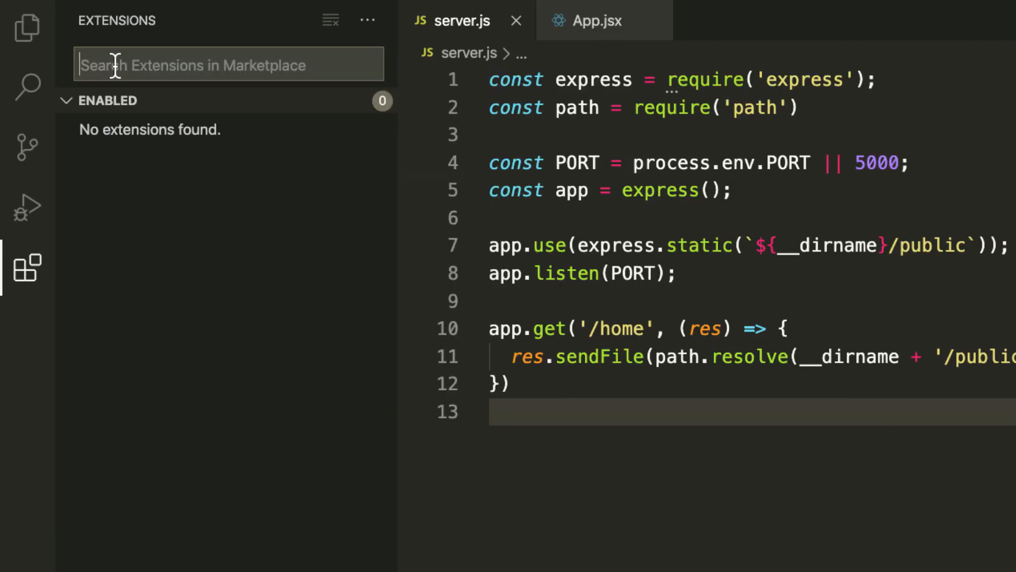
text(eslinr)
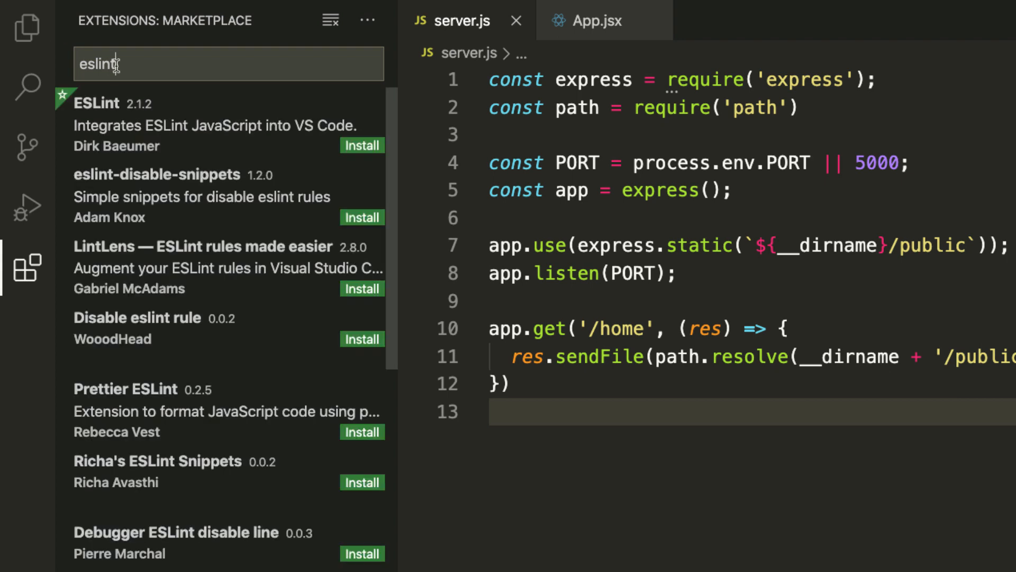
mouse_move(354, 148)
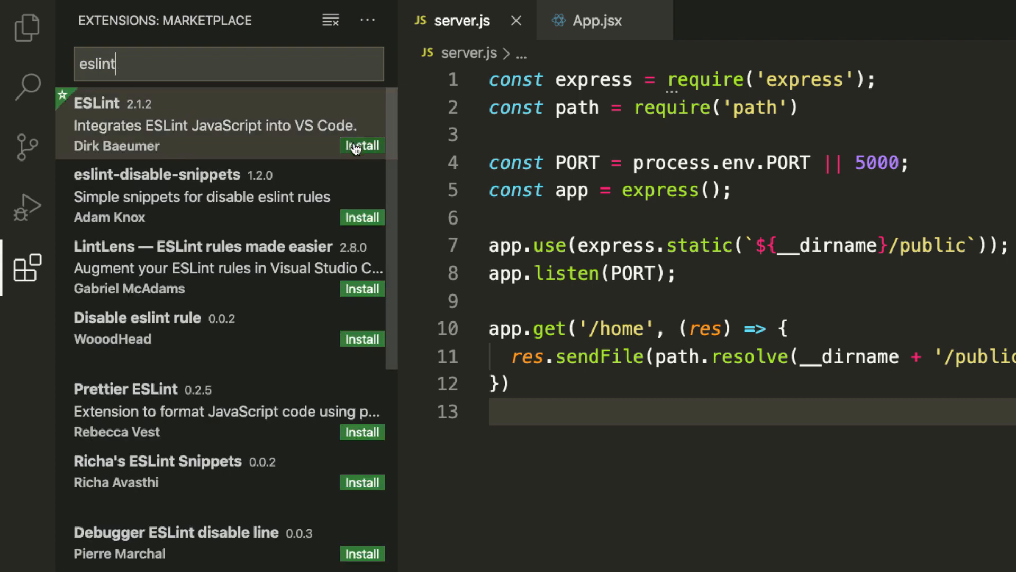
click(194, 123)
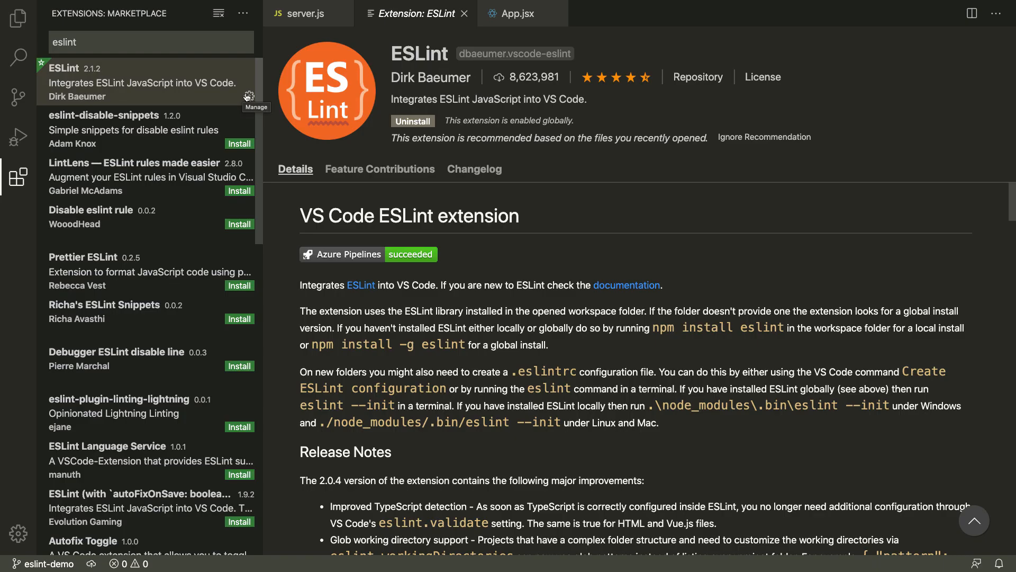
mouse_move(61, 91)
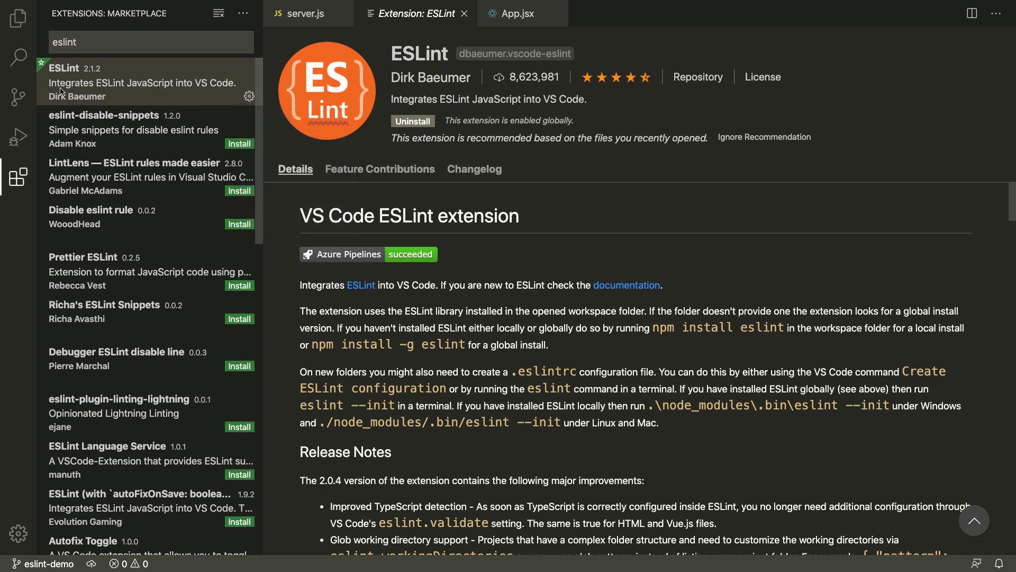
click(18, 18)
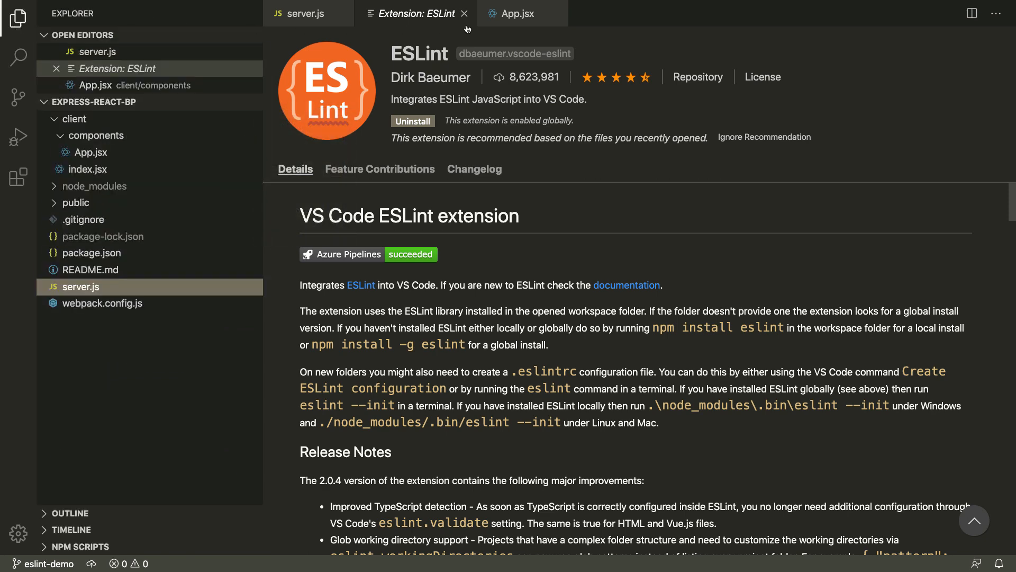
Step: Close the ESLint extension details page so server.js shows again
click(464, 13)
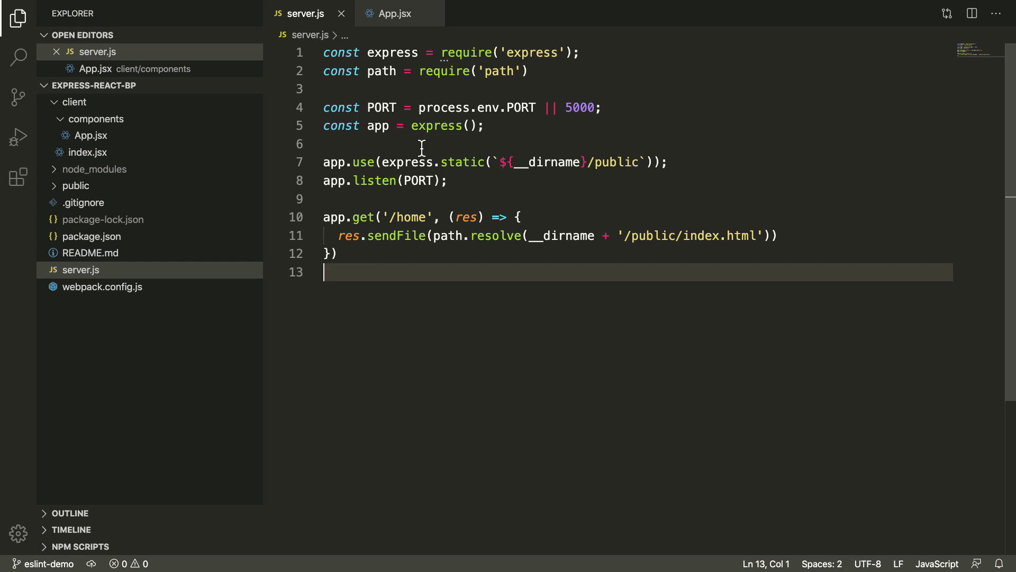
mouse_move(382, 515)
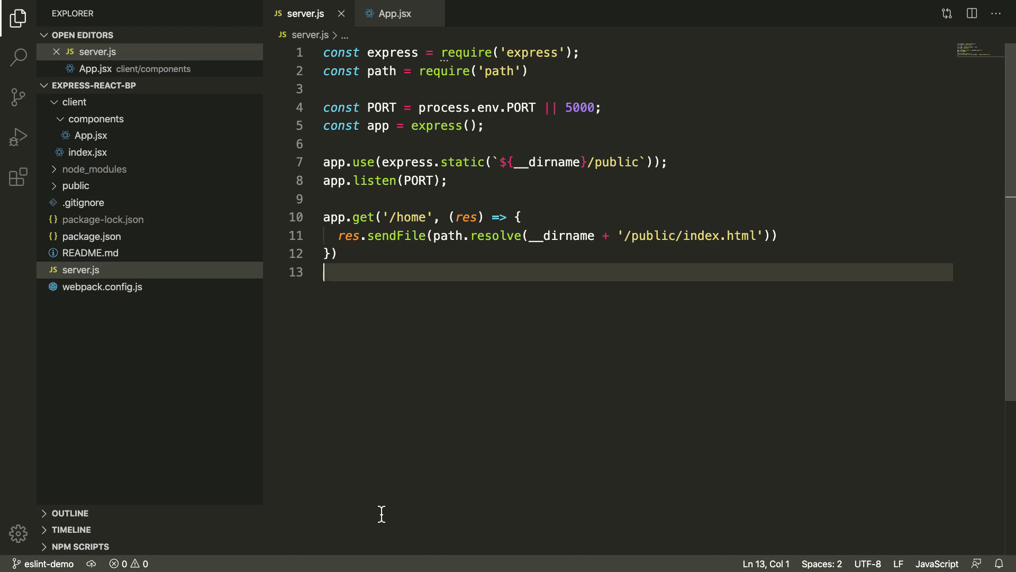
Step: Run npm install --save-dev eslint in the integrated terminal to add ESLint 6.8.0
key(ctrl+`)
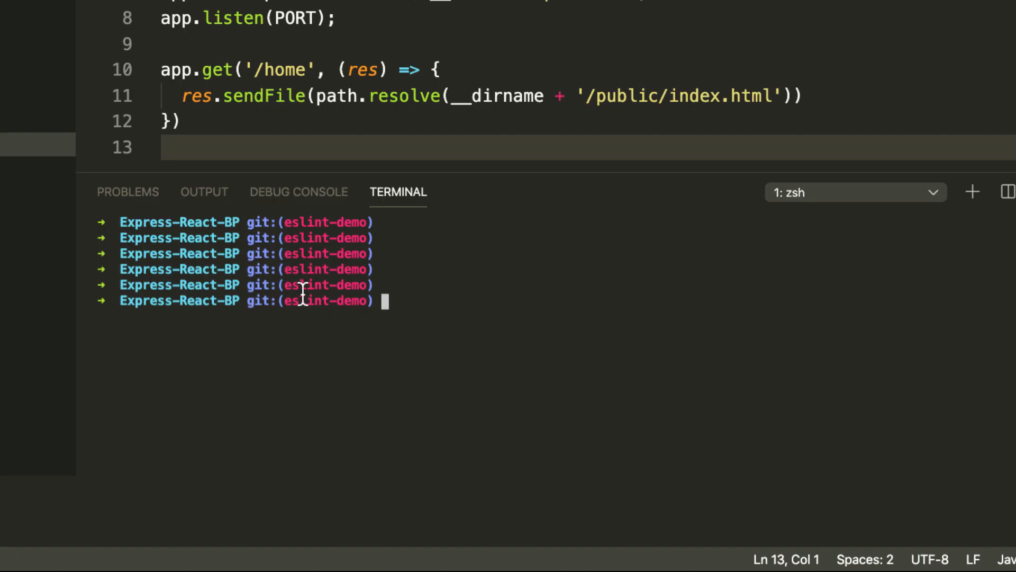
text(npm inst)
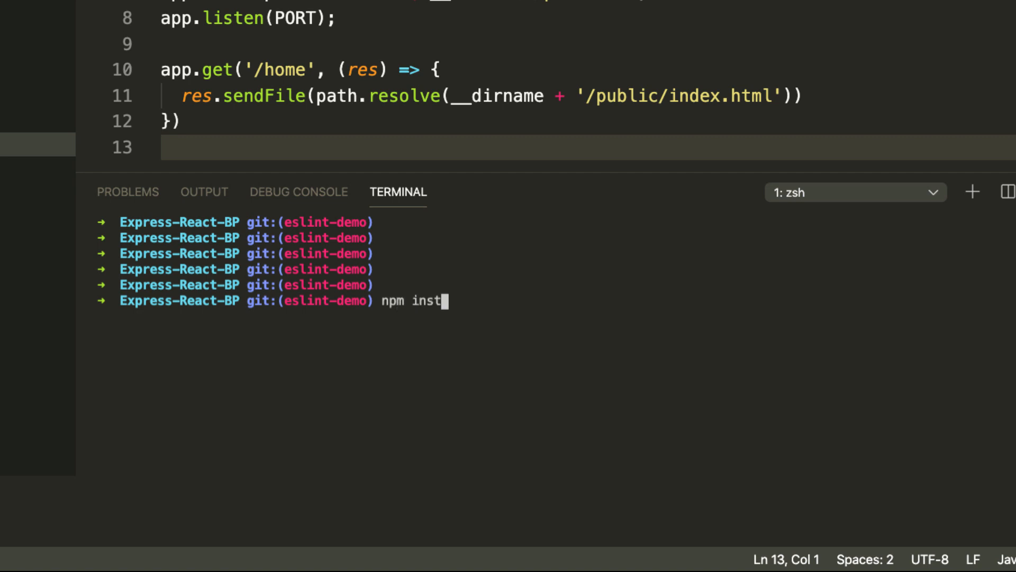
text(all --save-)
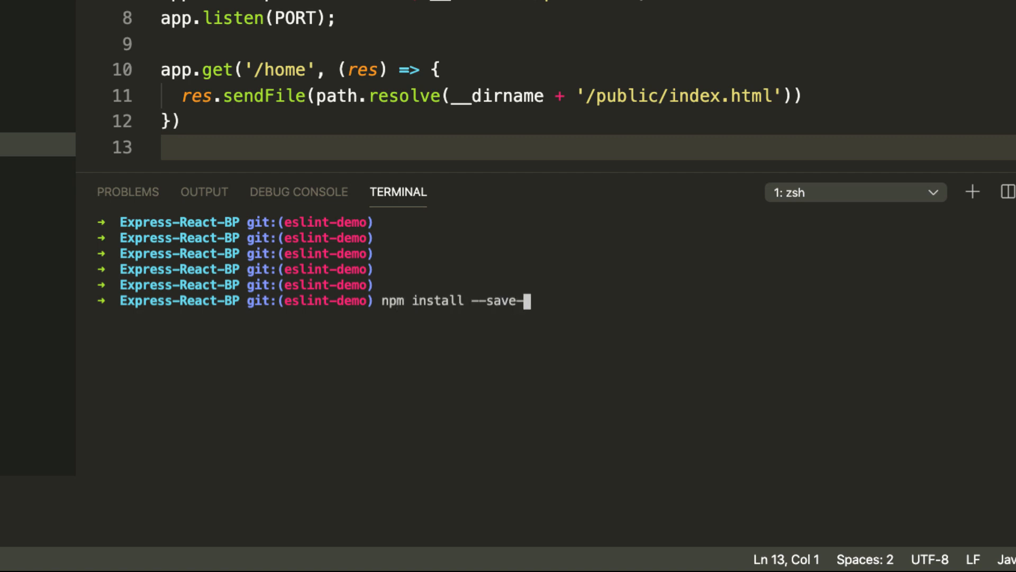
text(dev)
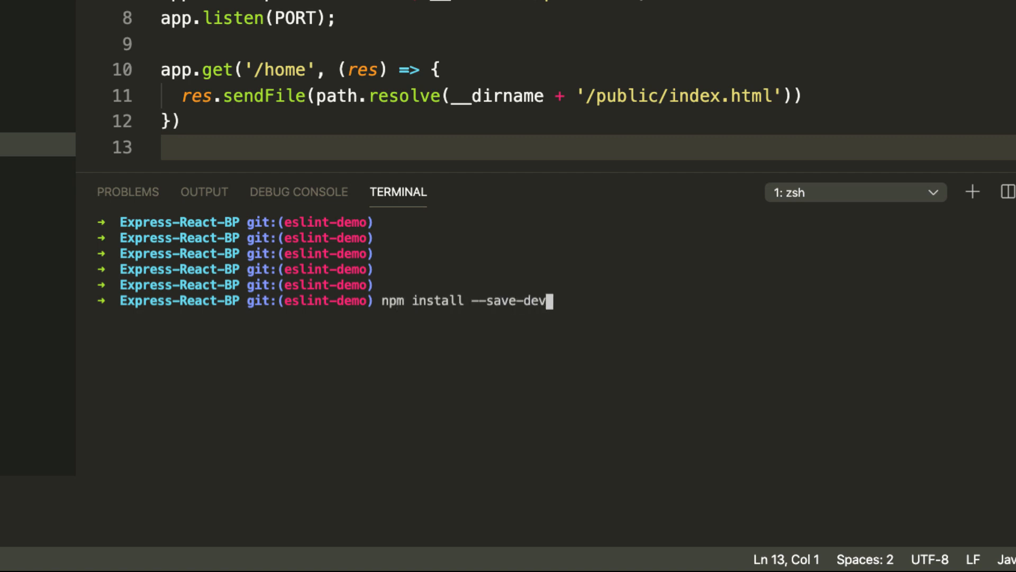
text(esli)
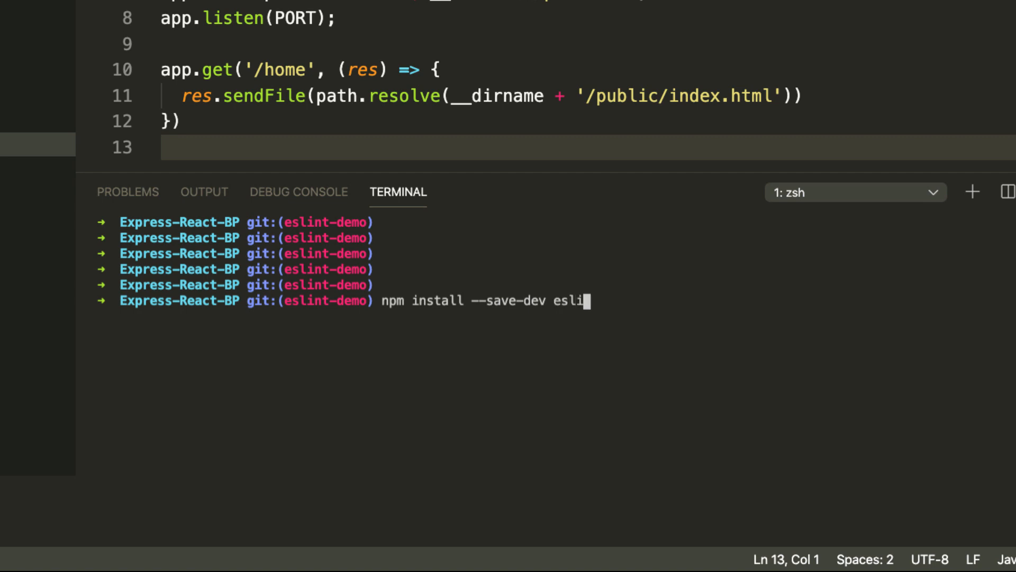
text(nt)
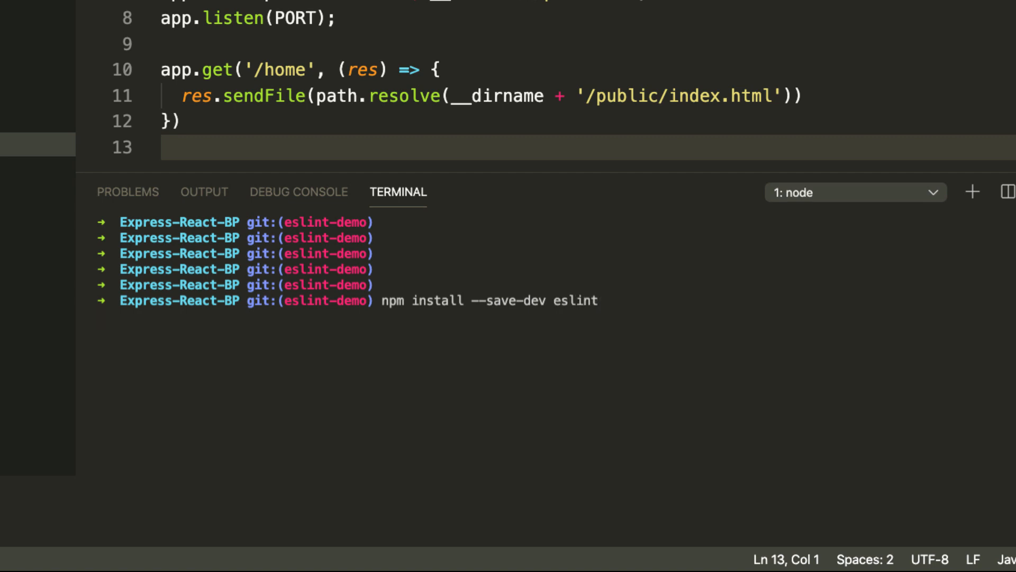
key(Return)
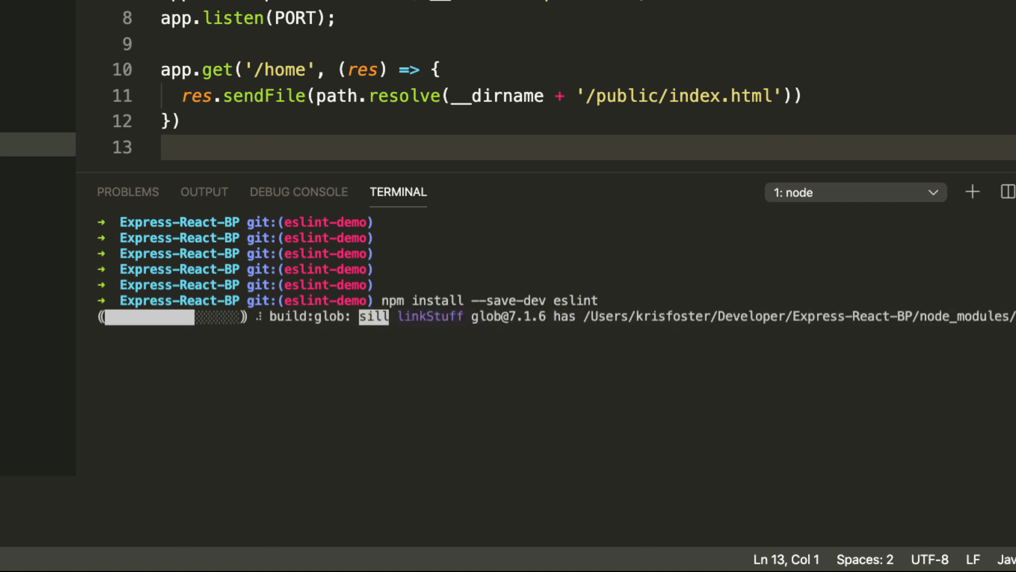
key(Return)
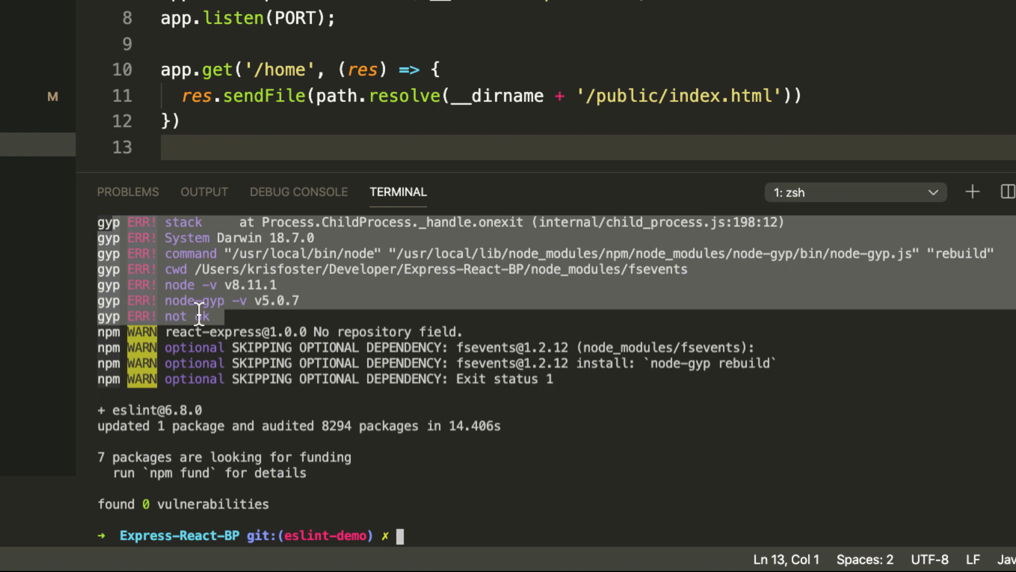
mouse_move(272, 401)
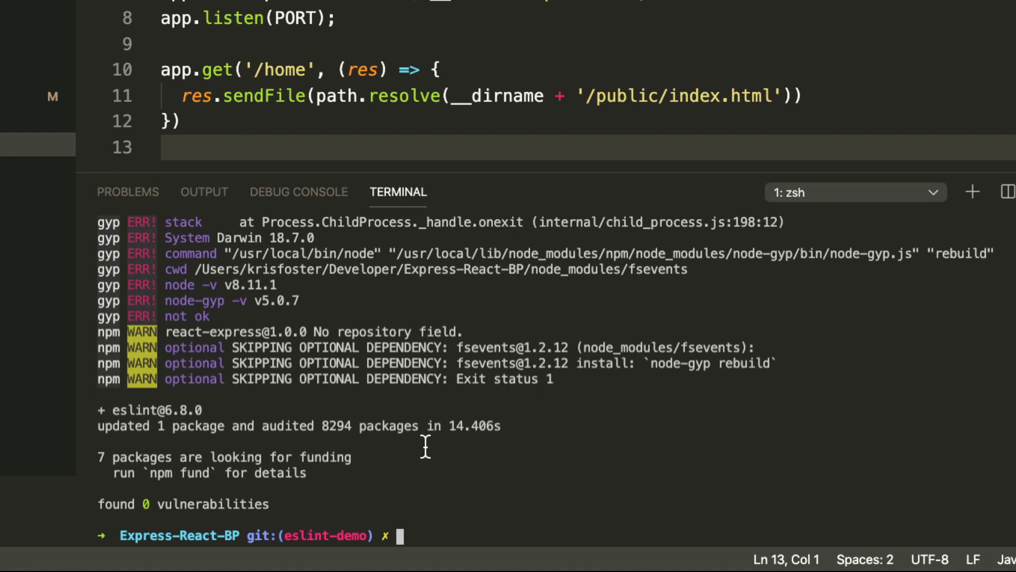
Step: Run eslint --init and choose checking syntax, finding problems and enforcing code style
text(eslint --init)
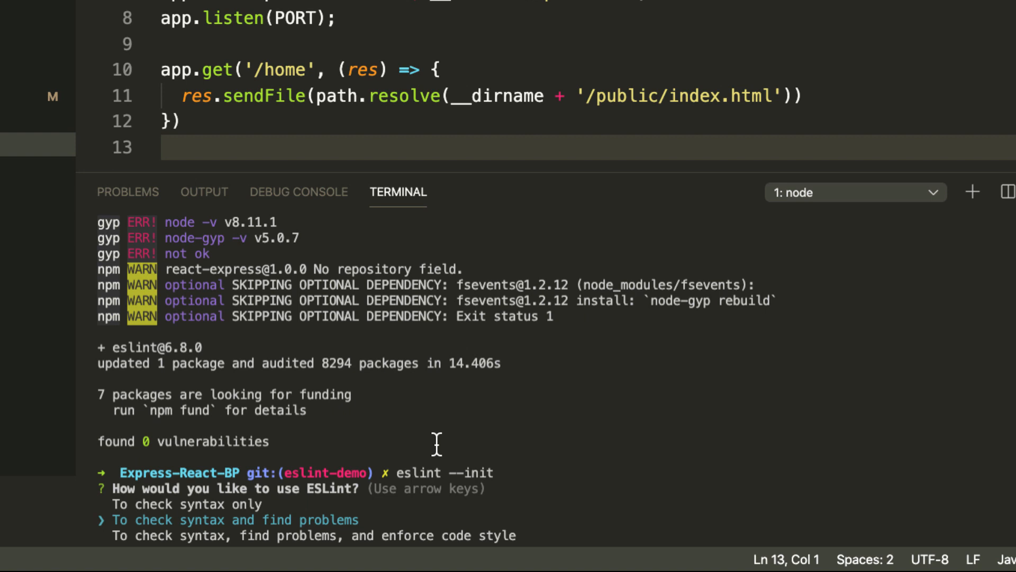
key(down)
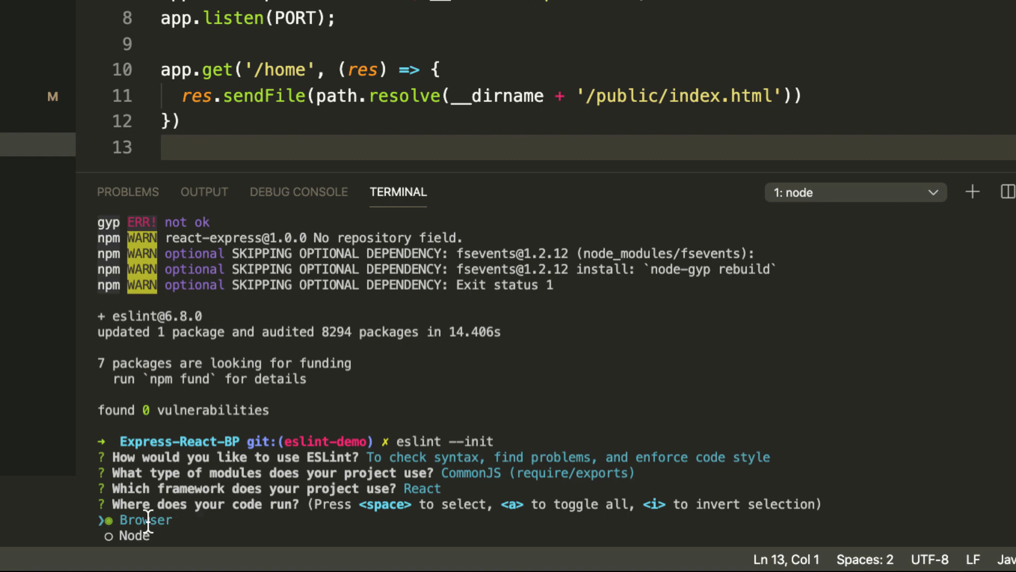
mouse_move(137, 539)
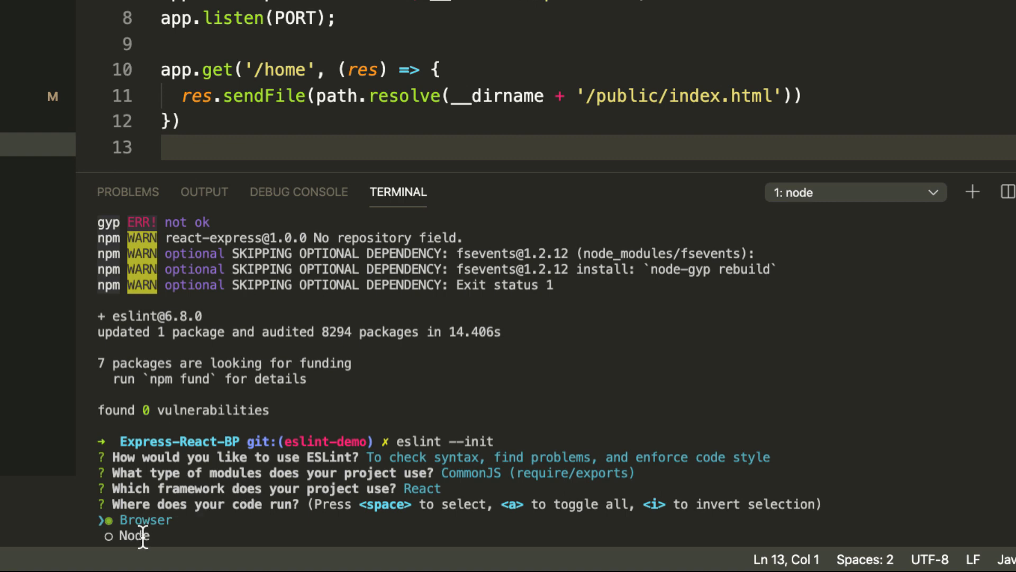
mouse_move(198, 533)
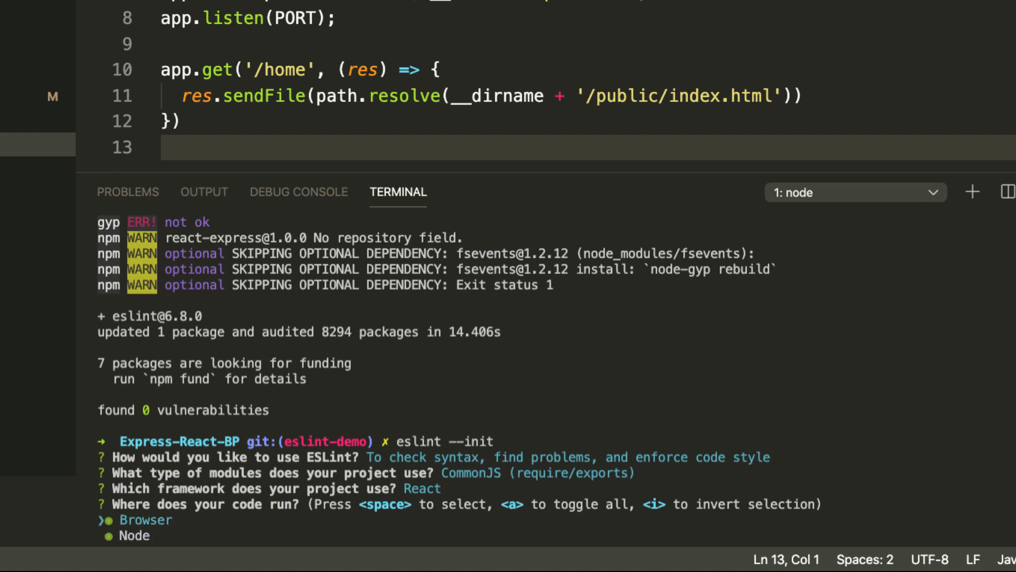
mouse_move(129, 543)
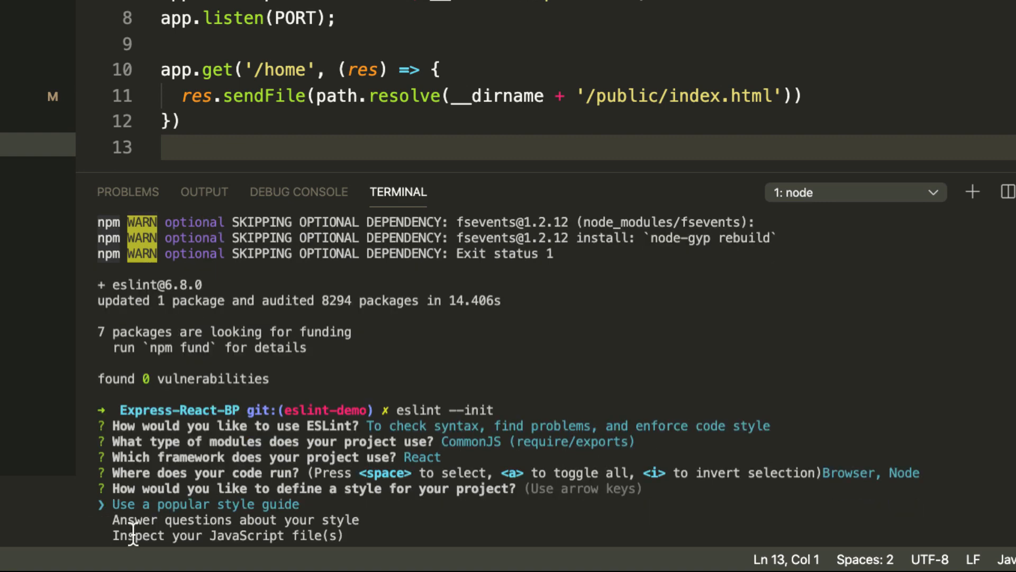
mouse_move(310, 502)
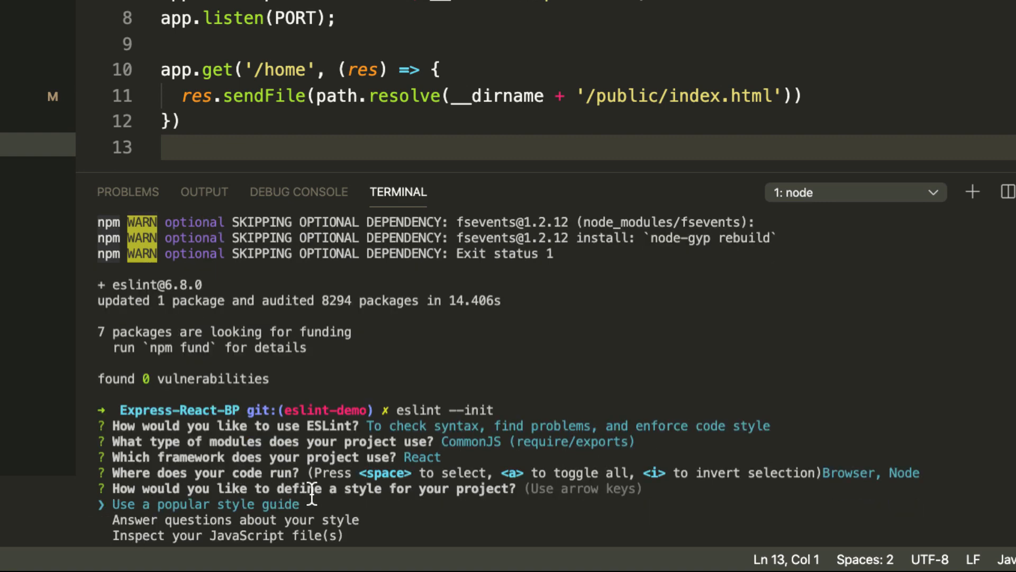
mouse_move(385, 496)
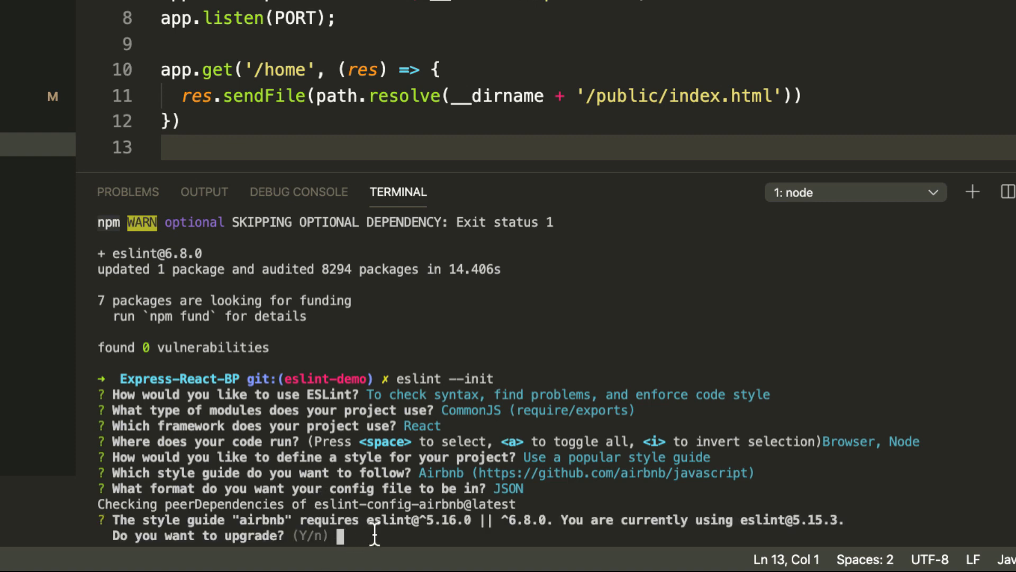
mouse_move(425, 522)
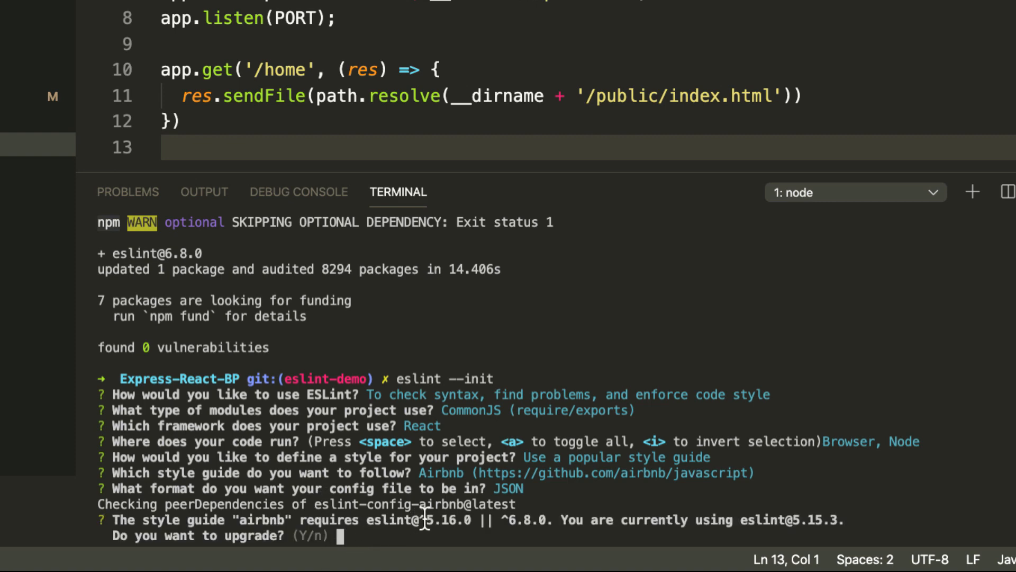
Step: Answer y so the Airbnb style guide plugins install and .eslintrc.json is created
text(y)
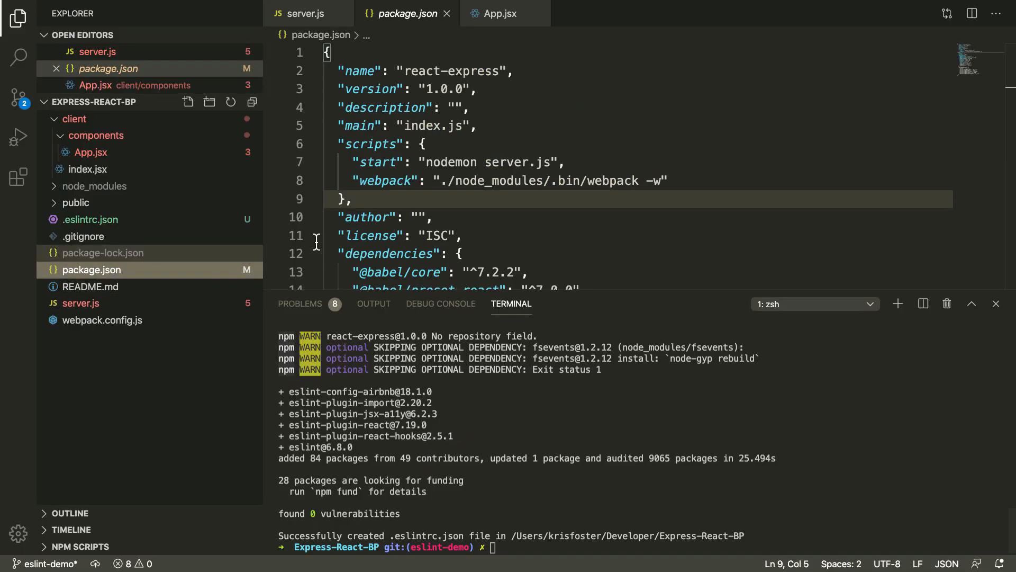
scroll(down, 3)
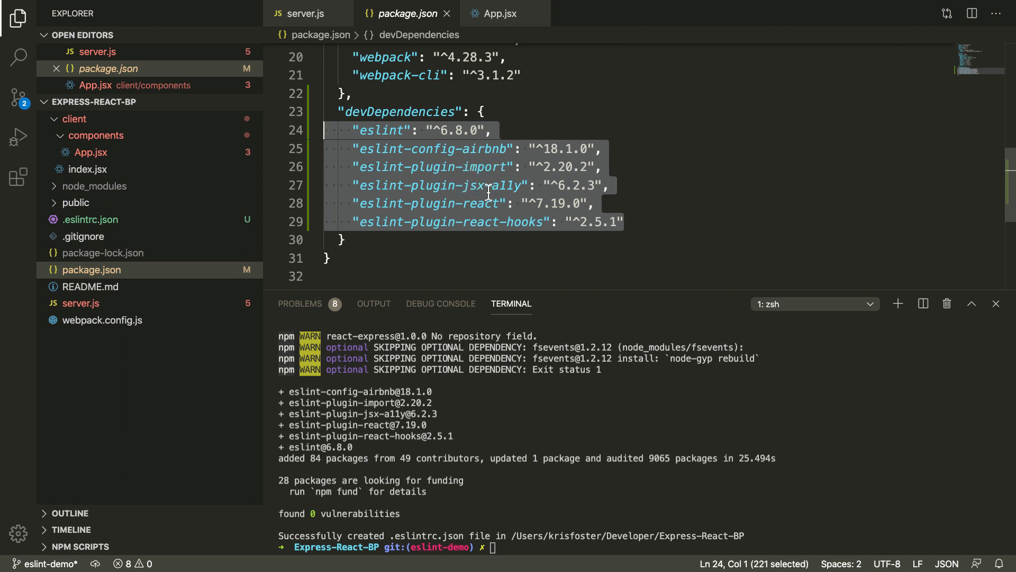
mouse_move(550, 314)
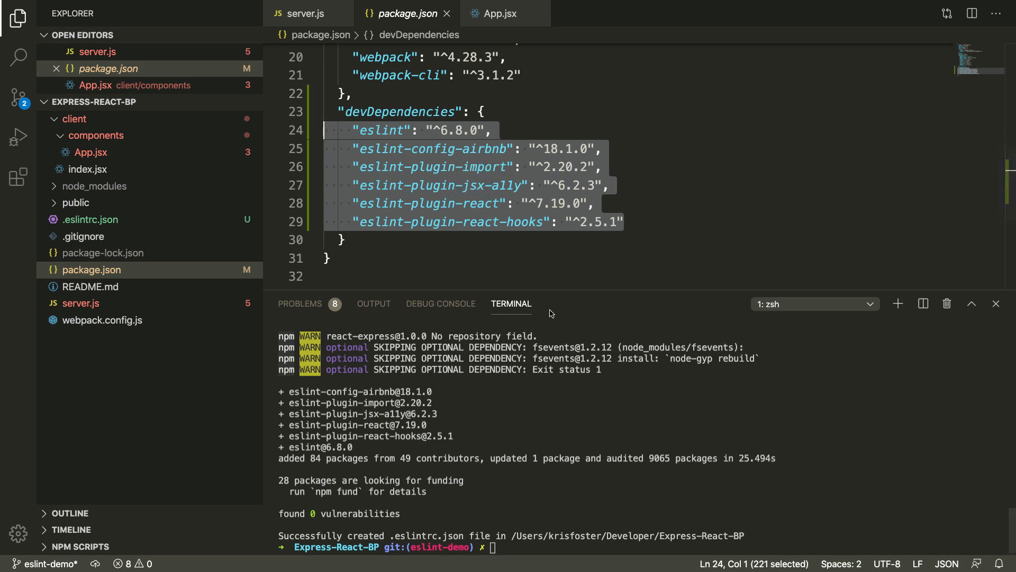
mouse_move(317, 311)
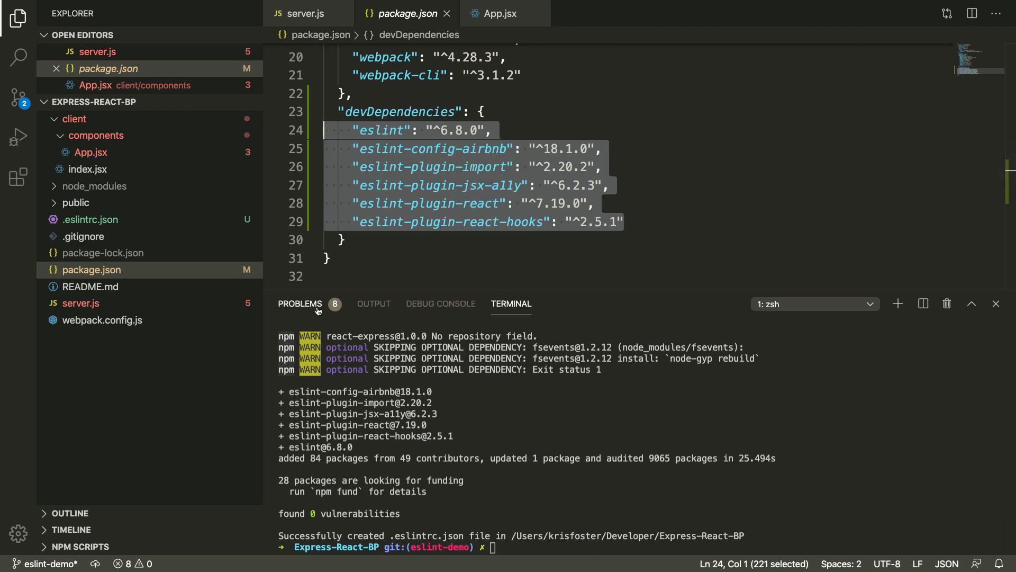
Step: Show the PROBLEMS panel listing the 8 ESLint errors in App.jsx and server.js
click(299, 304)
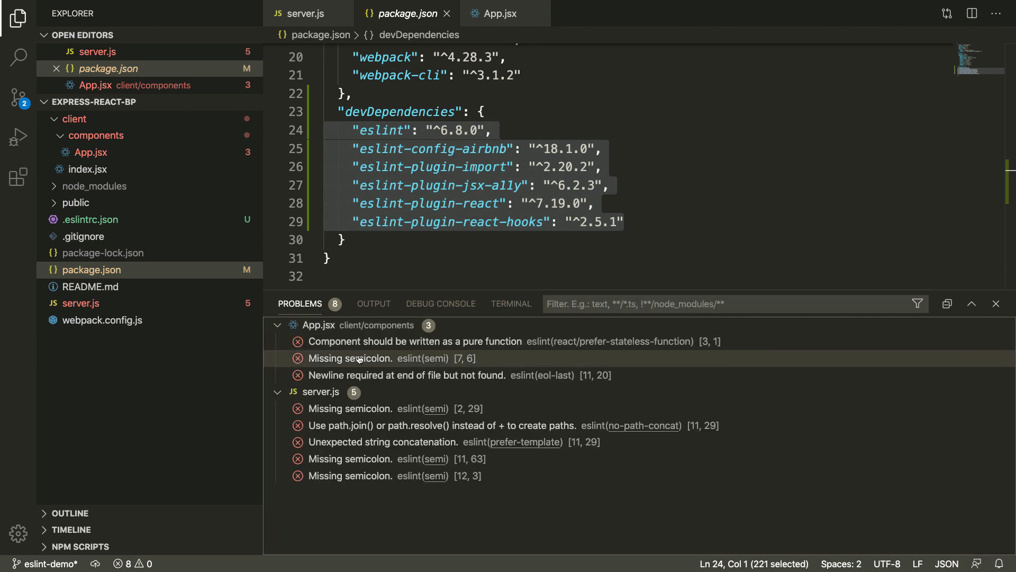
mouse_move(343, 341)
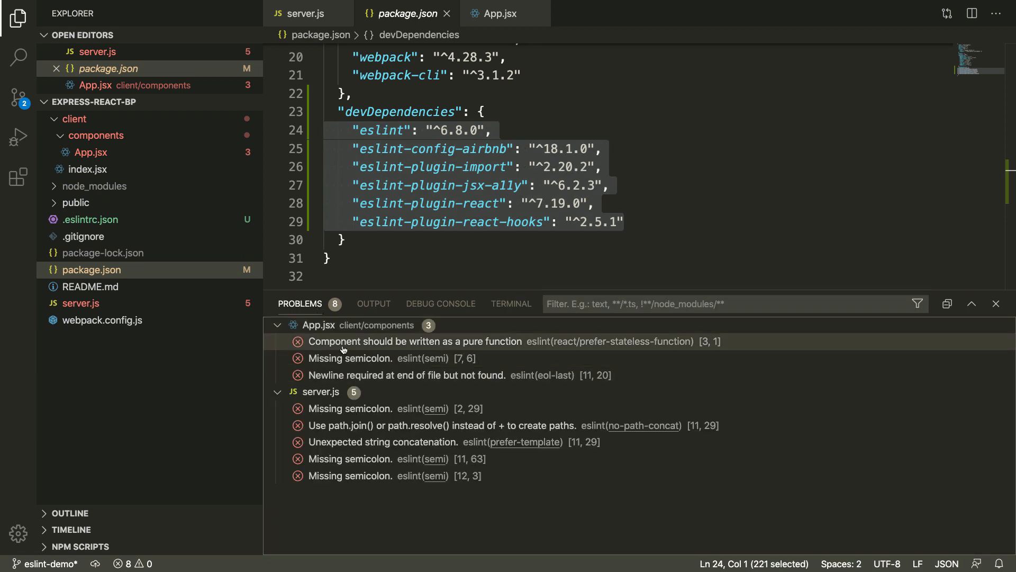
mouse_move(351, 357)
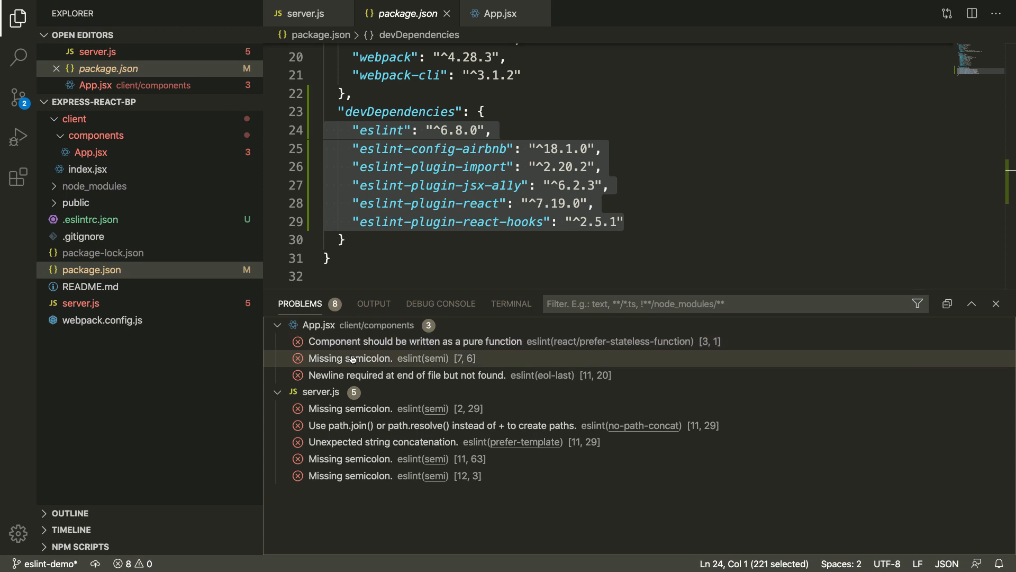
mouse_move(360, 375)
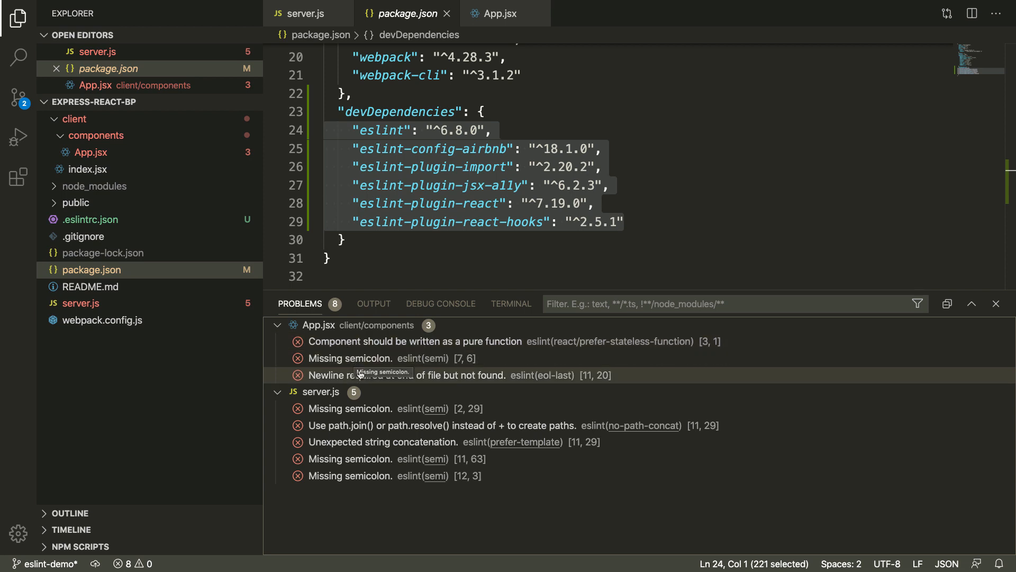
mouse_move(354, 358)
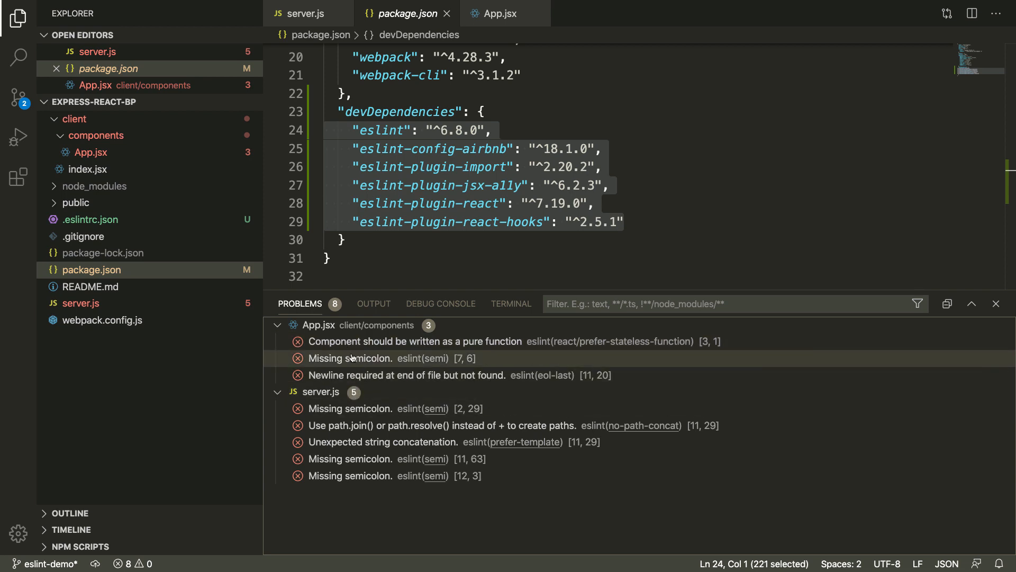
click(92, 219)
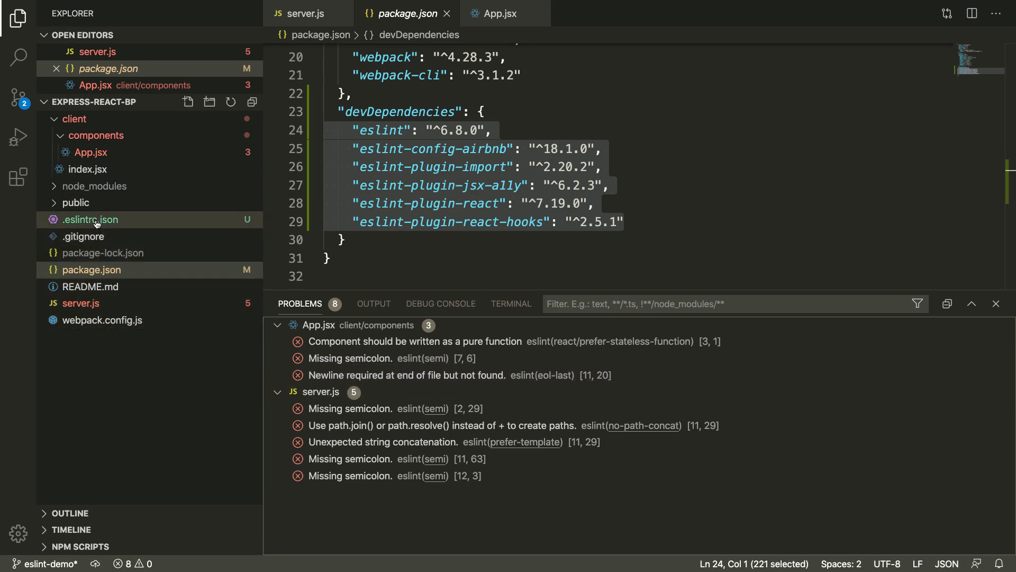
Step: Review the generated .eslintrc.json: airbnb extends, react plugin, browser/CommonJS/ES6/Node env, empty rules
click(91, 219)
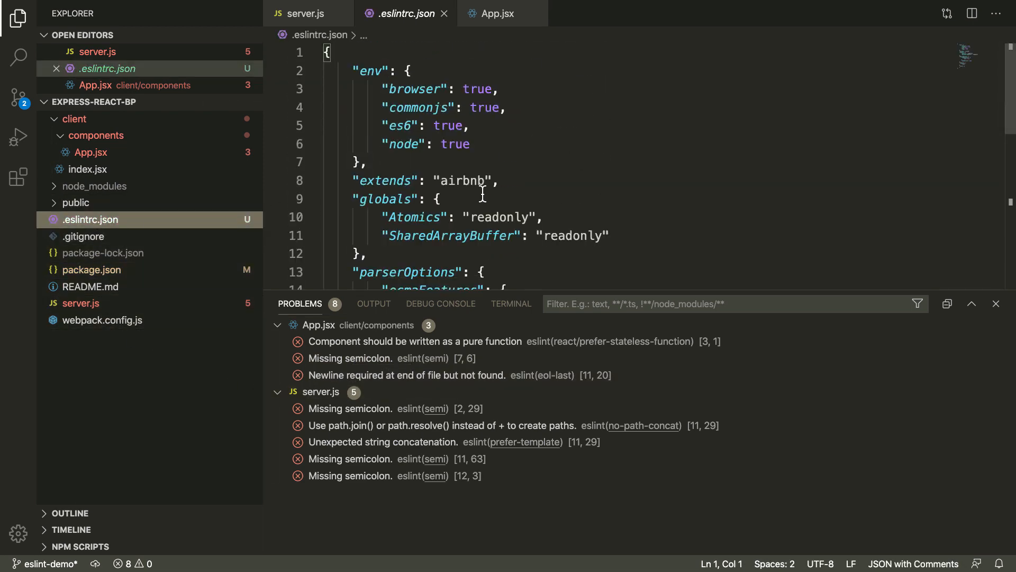
scroll(down, 3)
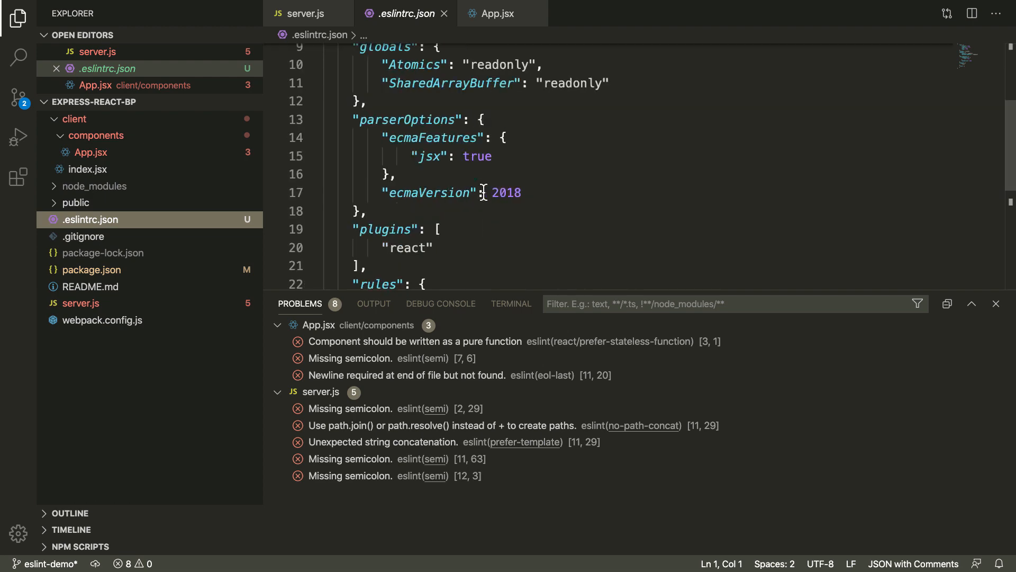
scroll(down, 3)
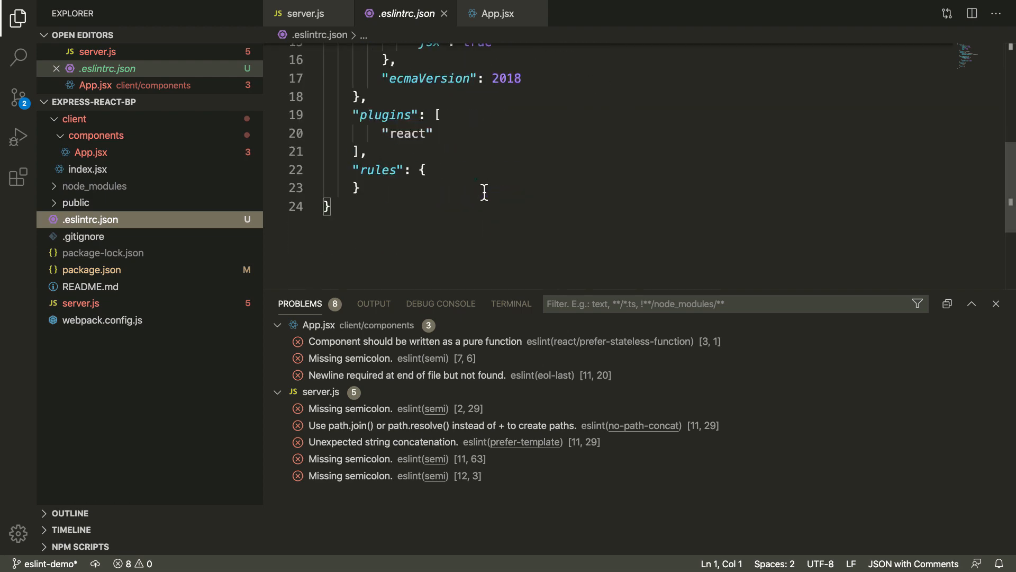
scroll(up, 3)
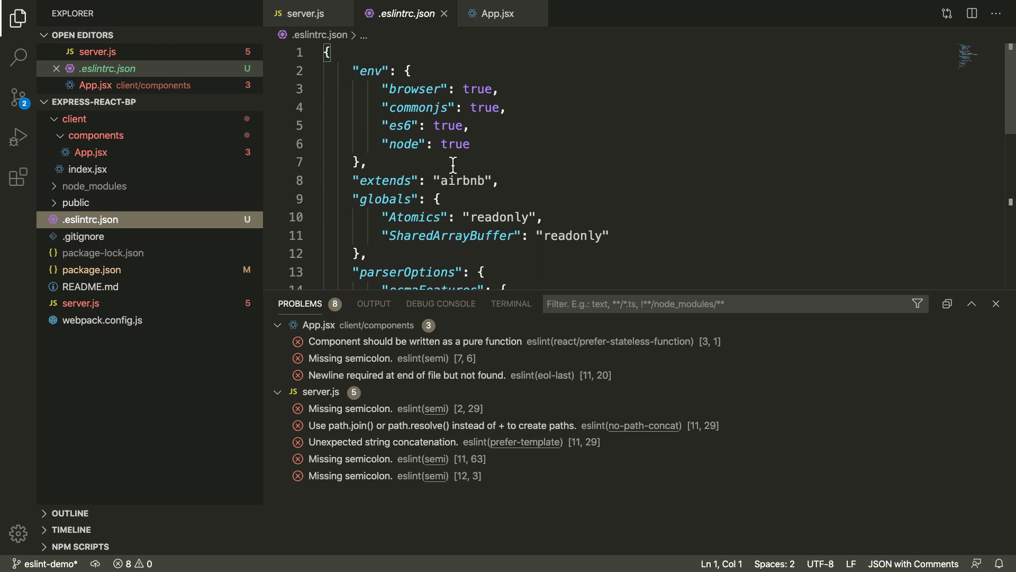
scroll(down, 3)
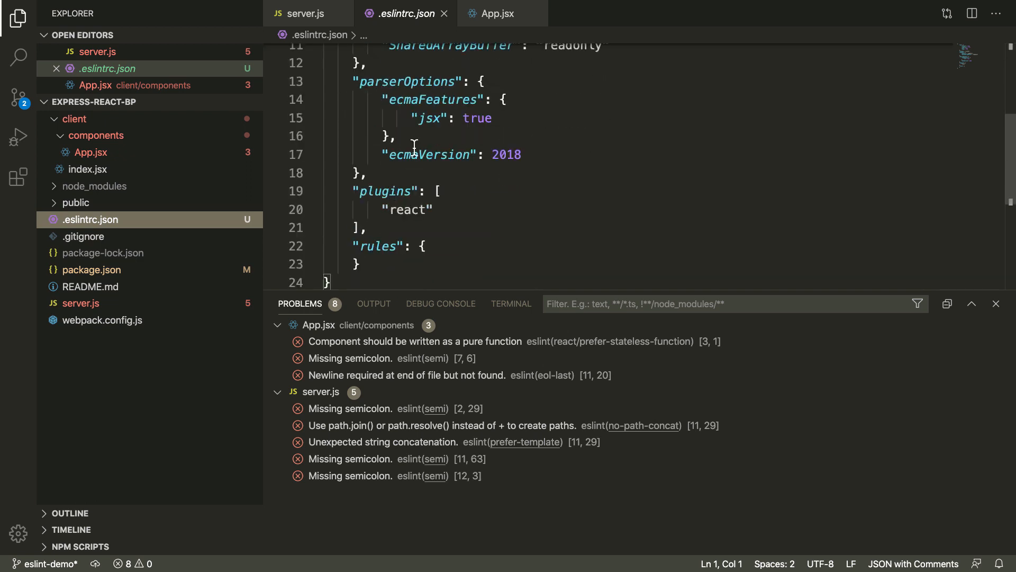
scroll(down, 3)
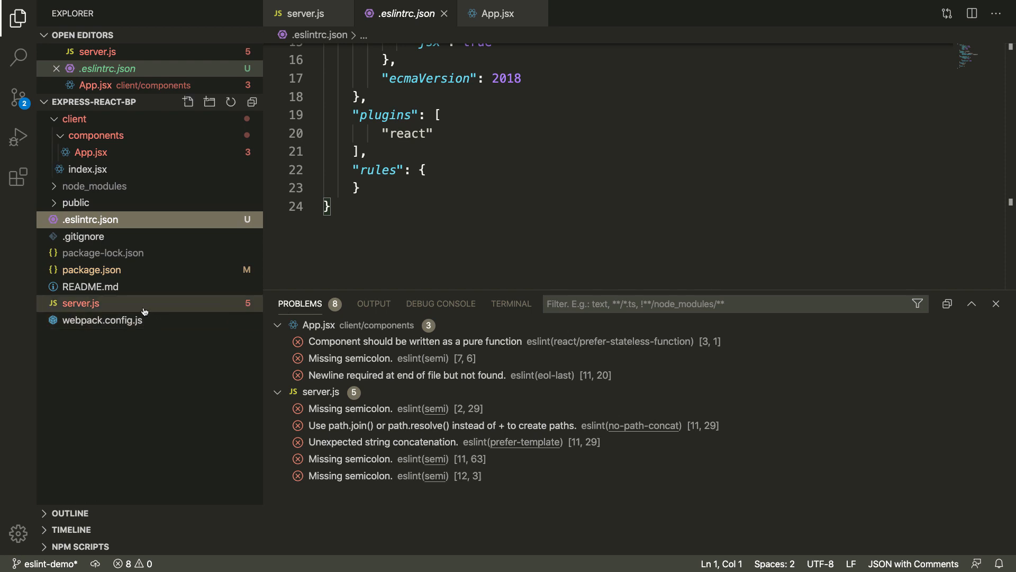
click(81, 303)
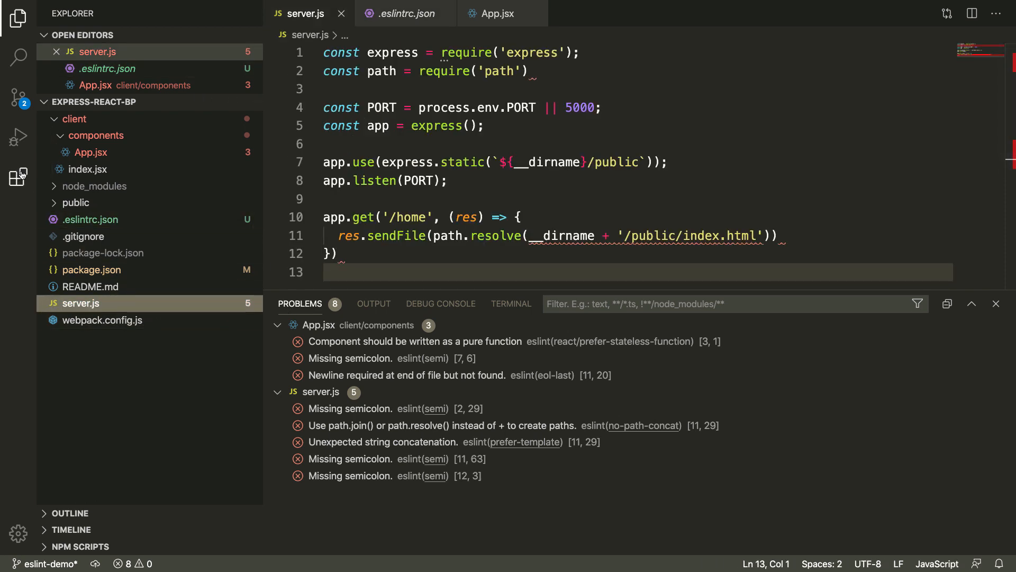
mouse_move(610, 202)
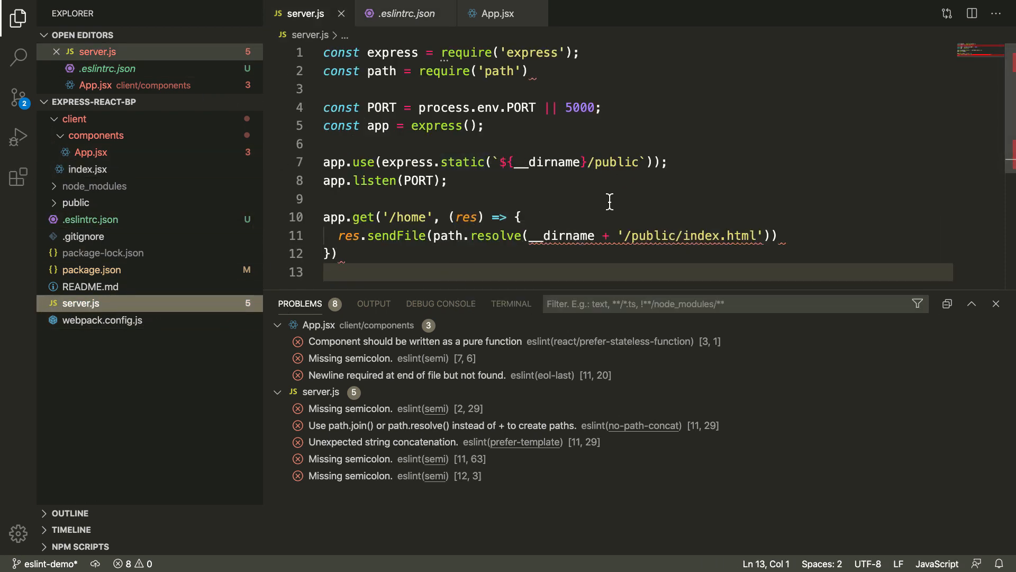
mouse_move(574, 183)
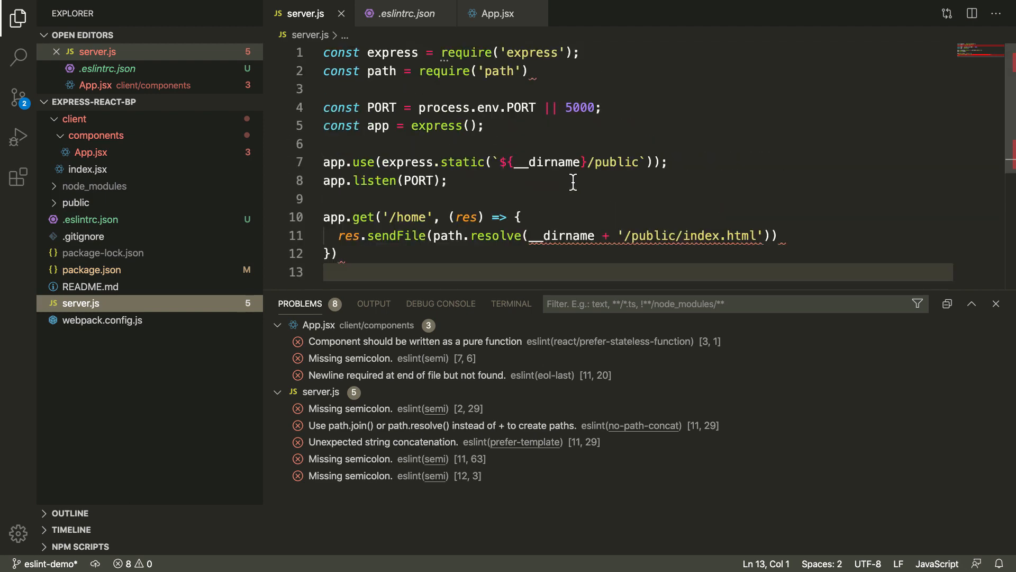
mouse_move(550, 195)
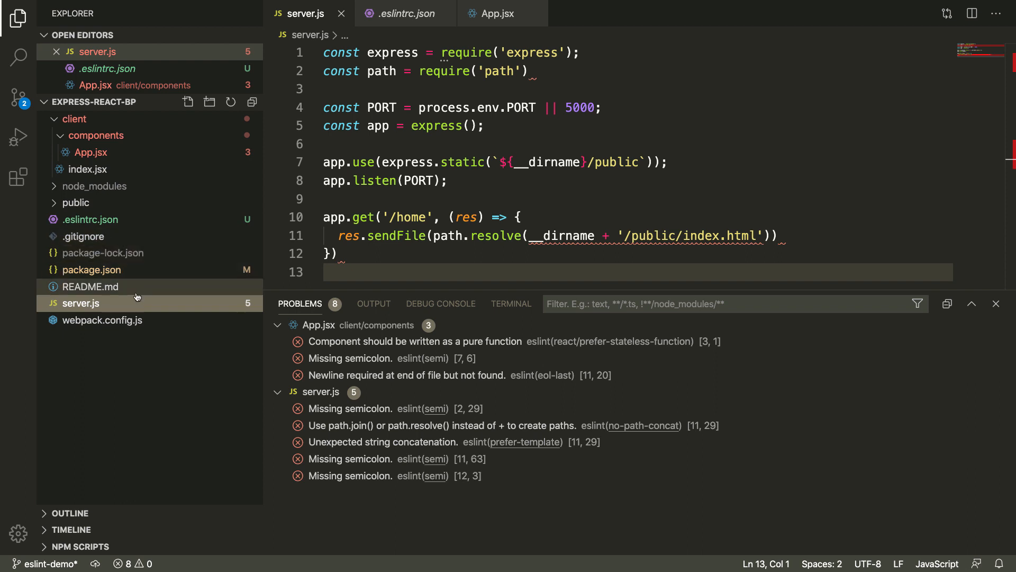
mouse_move(134, 287)
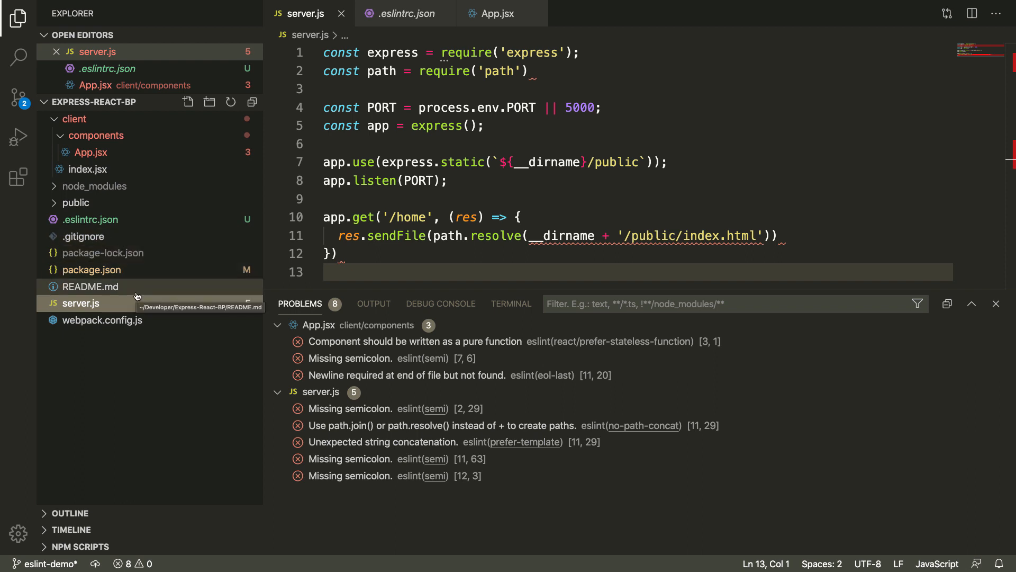
Step: Add a "lint": "eslint ./" script to package.json after the webpack entry
click(91, 270)
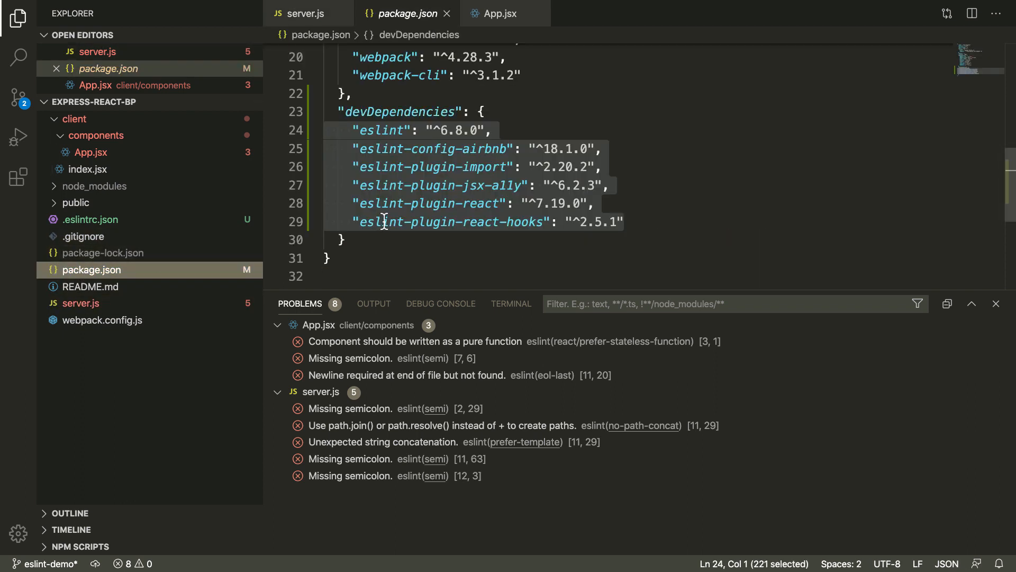
scroll(up, 3)
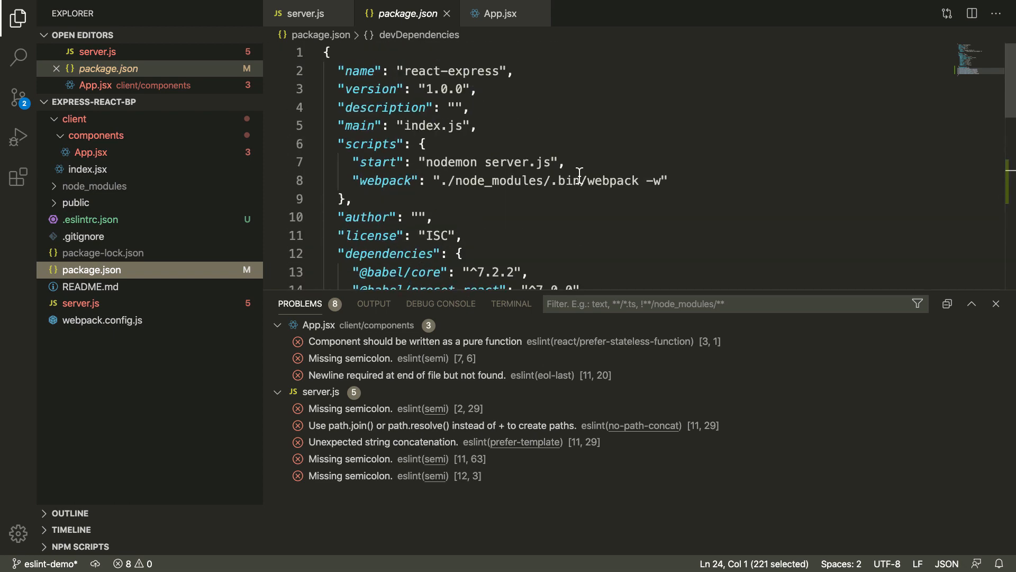
key(enter)
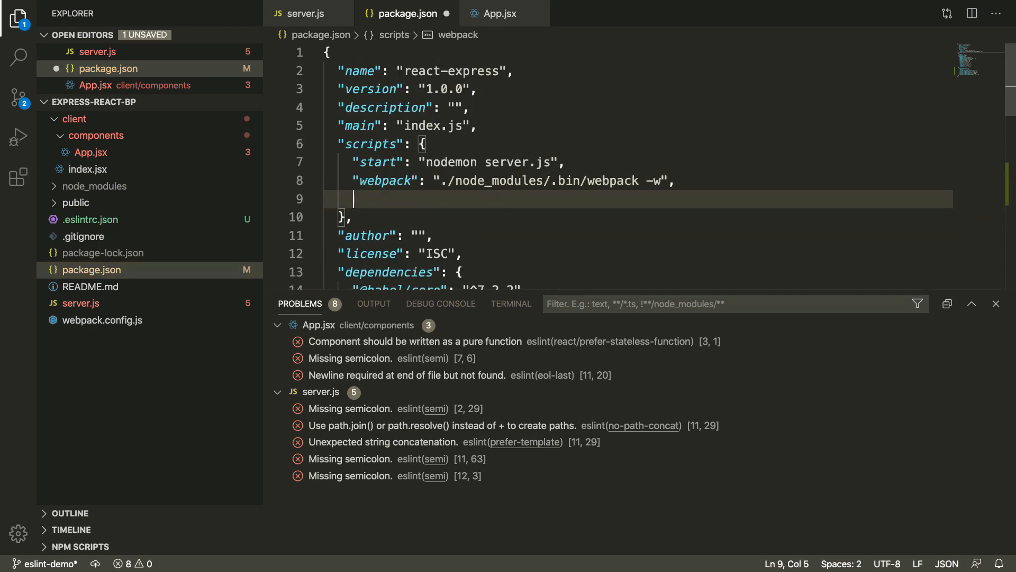
text("lin)
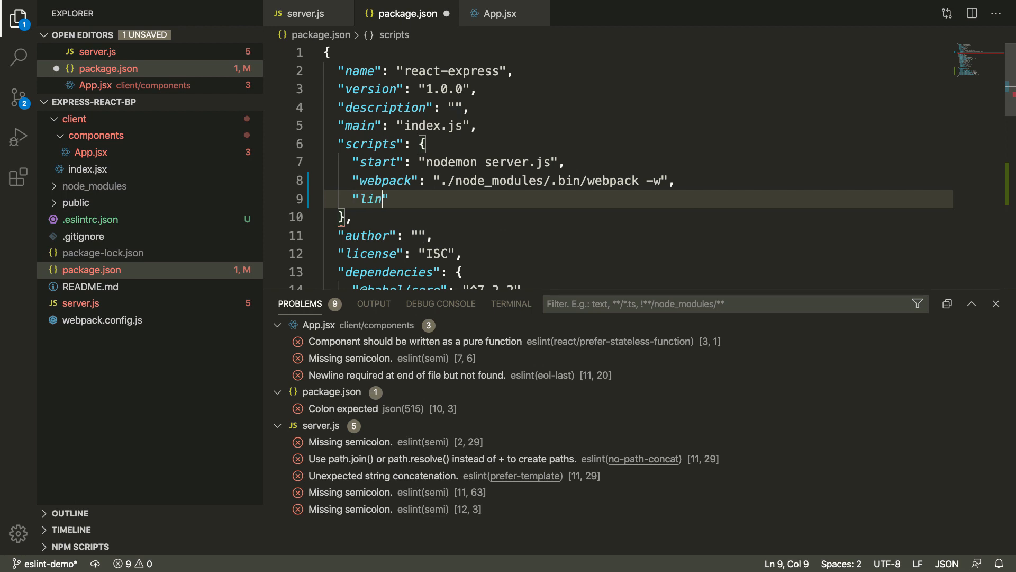
text(t": ")
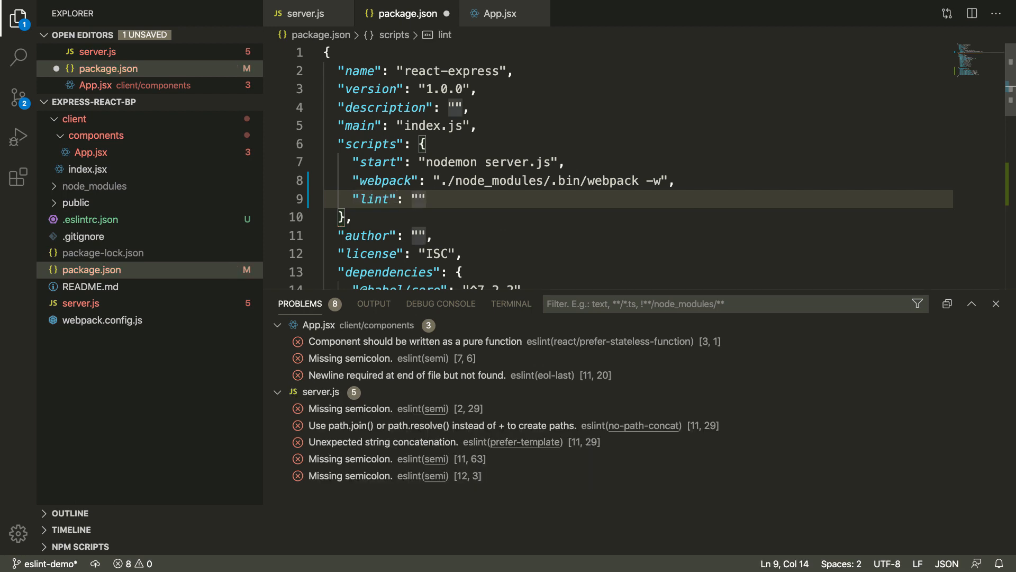
text(eslint ./)
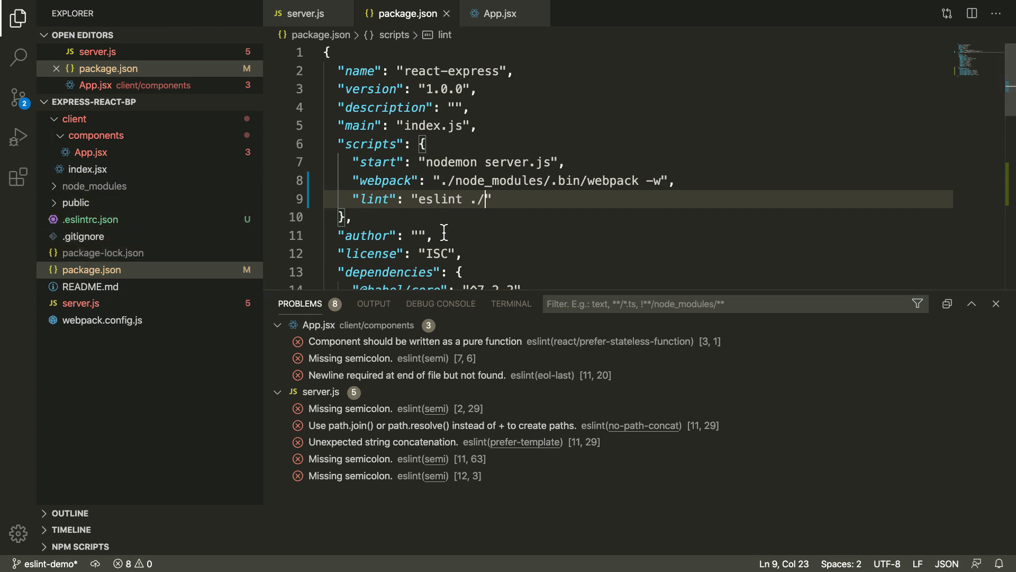
click(510, 304)
text(npm run lint)
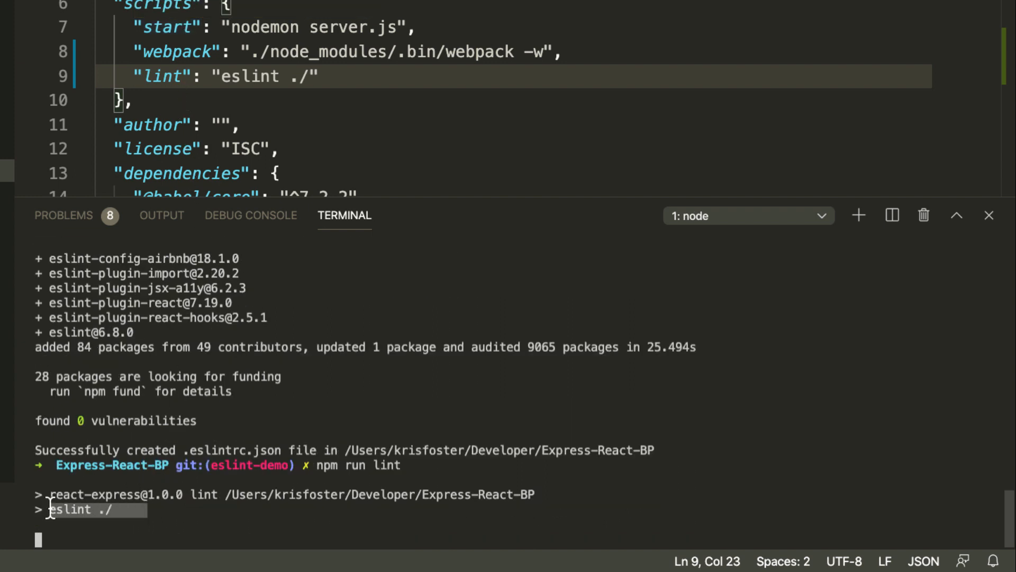
mouse_move(278, 454)
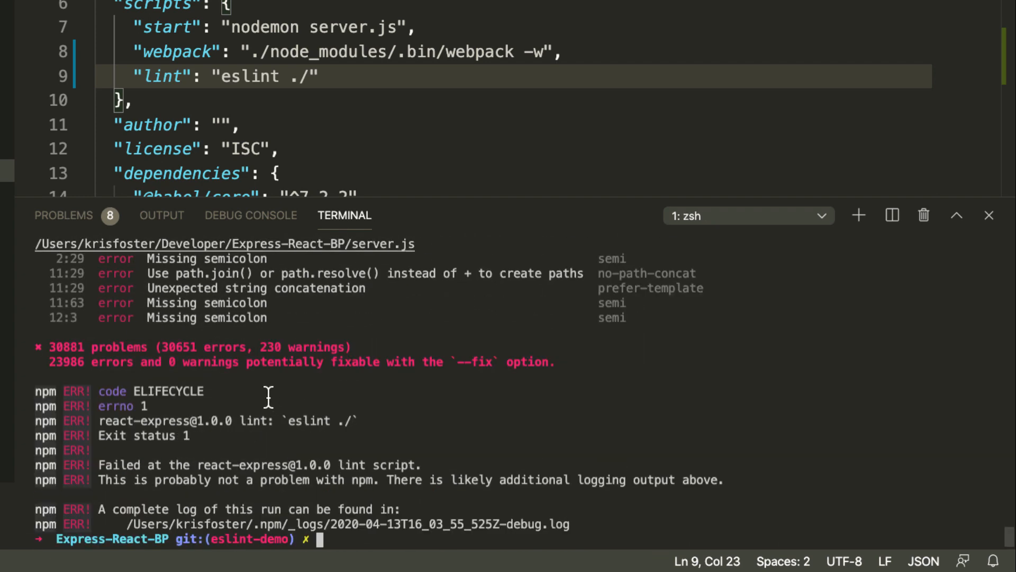
mouse_move(52, 351)
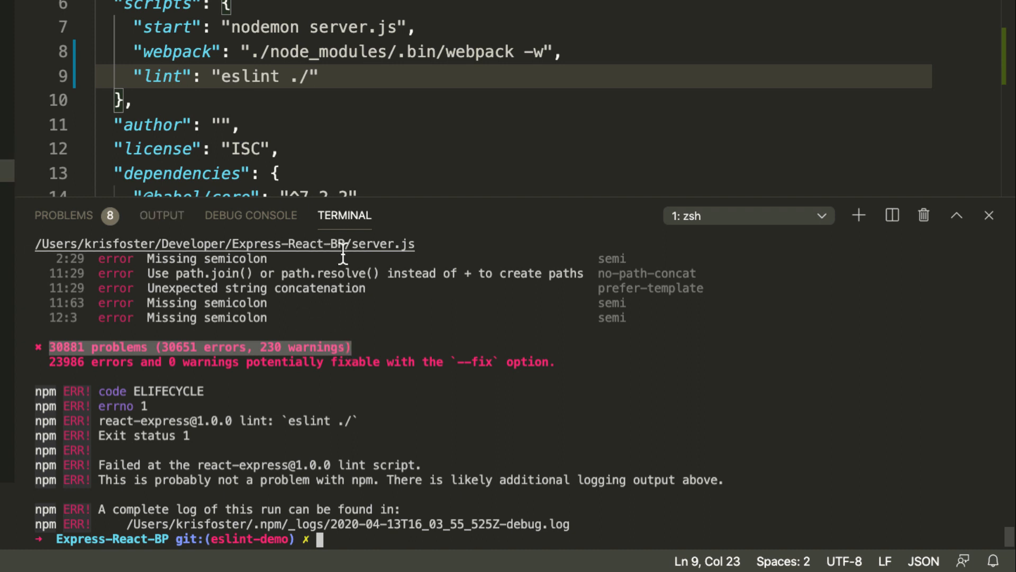
mouse_move(115, 360)
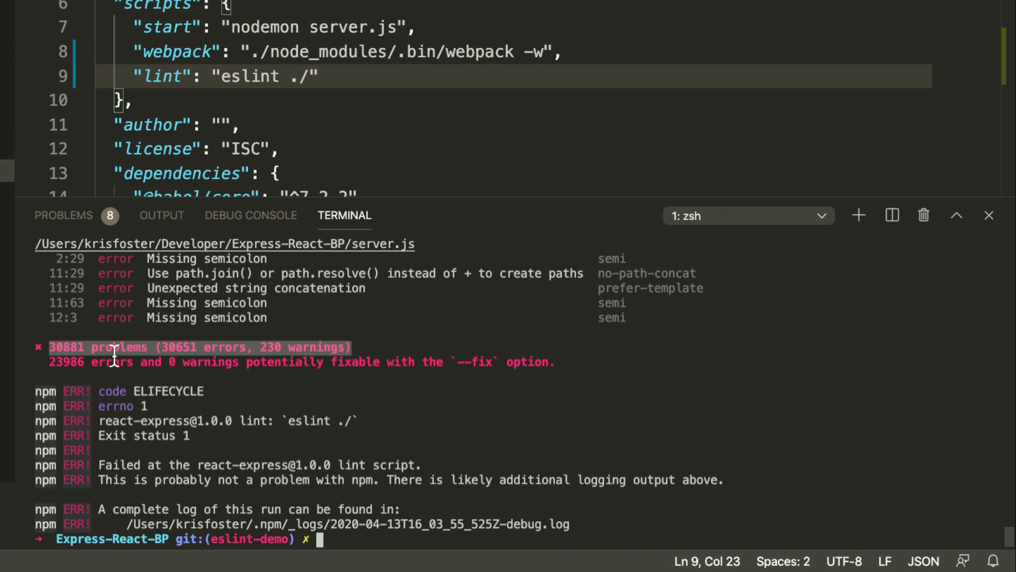
Step: Select the eslint ./ command text in package.json after the 30881-problem lint failure
click(220, 76)
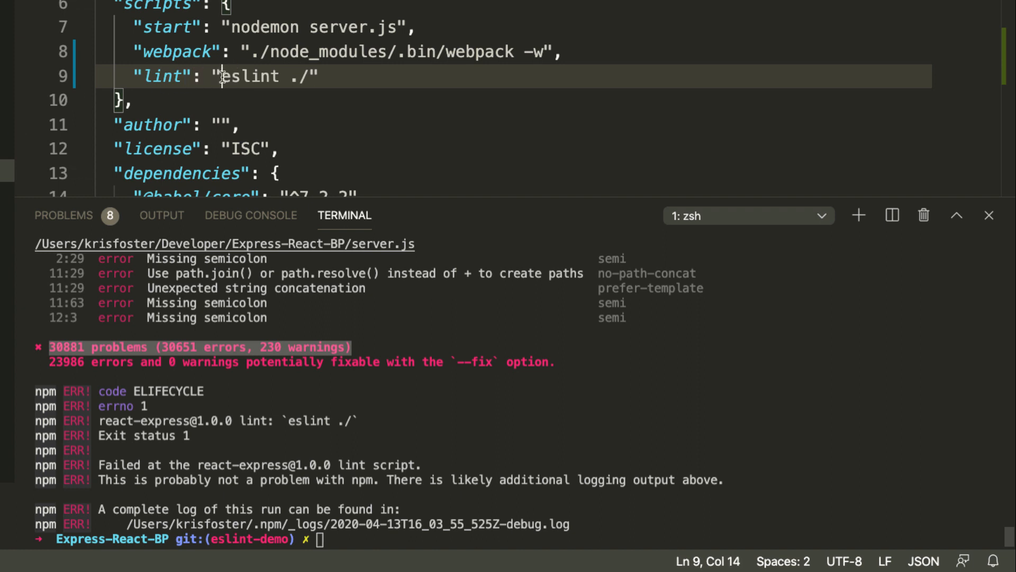
drag(222, 76, 310, 77)
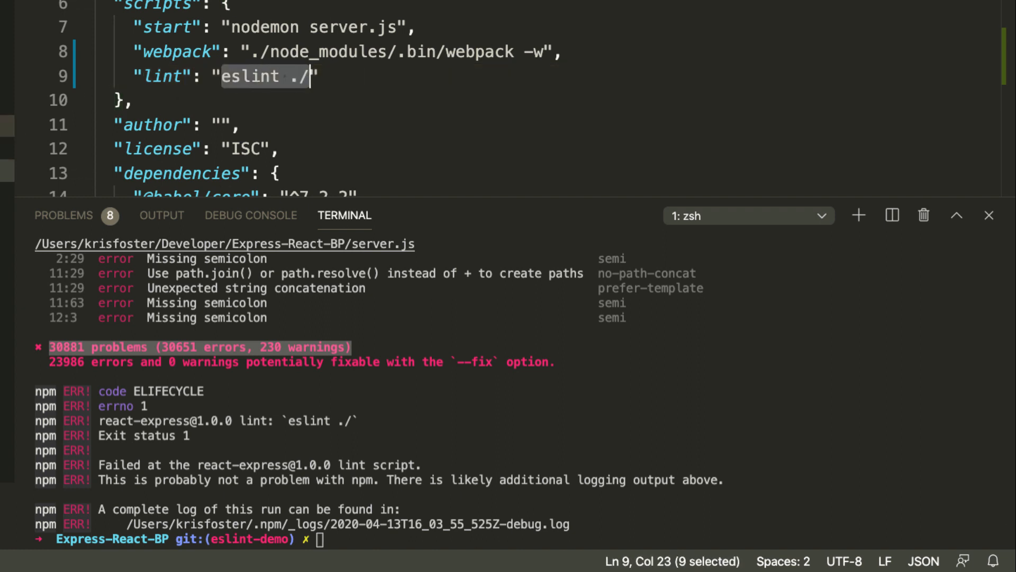
Step: Collapse the client folder and expand node_modules to reveal its many packages
click(18, 18)
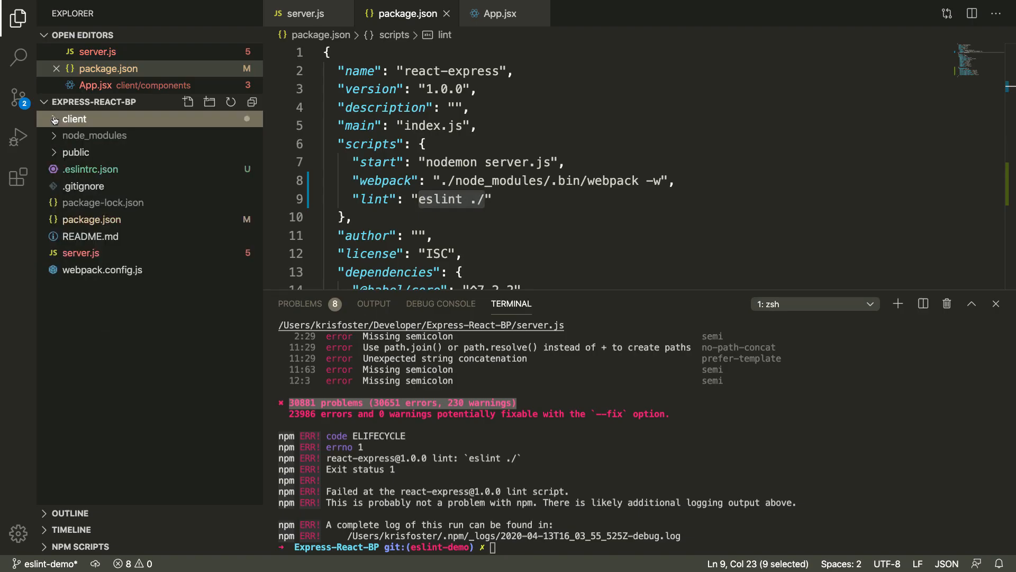
click(94, 135)
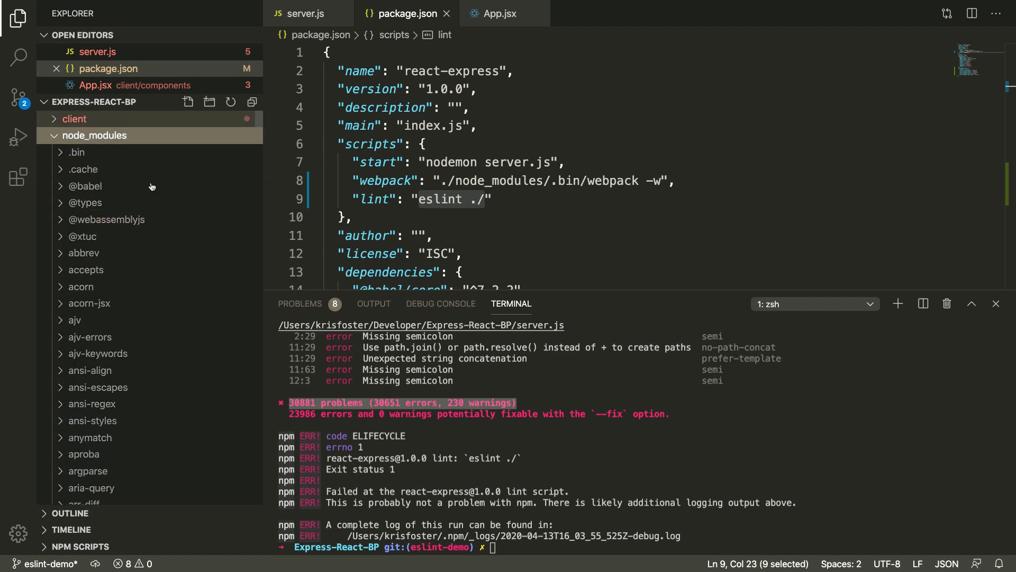
mouse_move(156, 371)
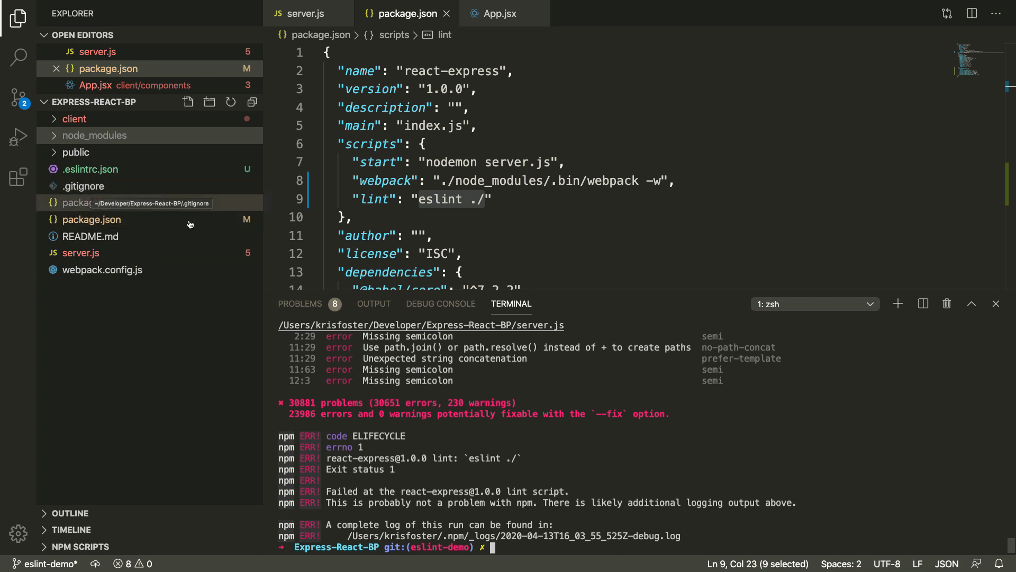
Step: Create an empty .eslintignore at the project root via touch in the terminal
text(touch .es)
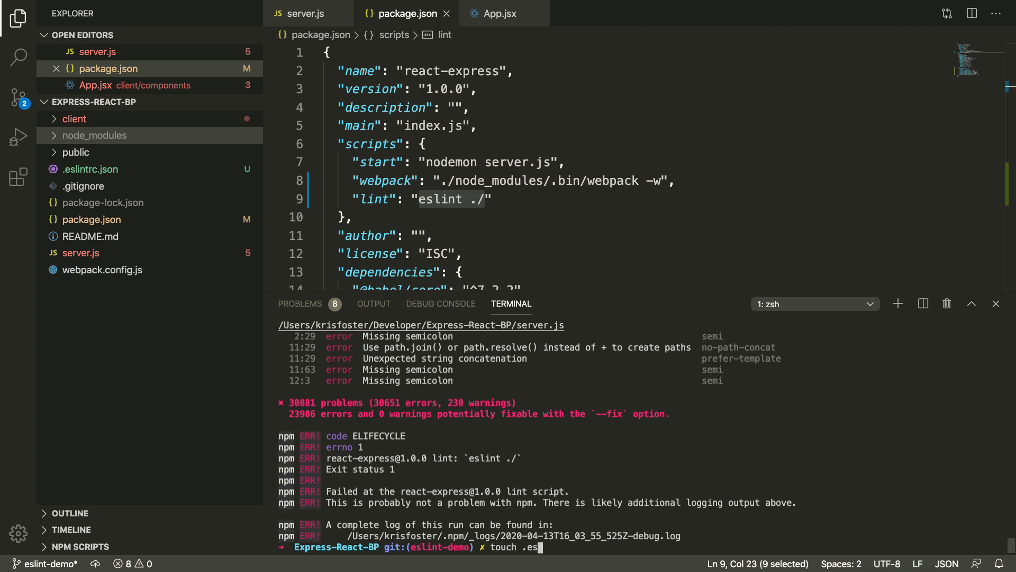
text(lintignore)
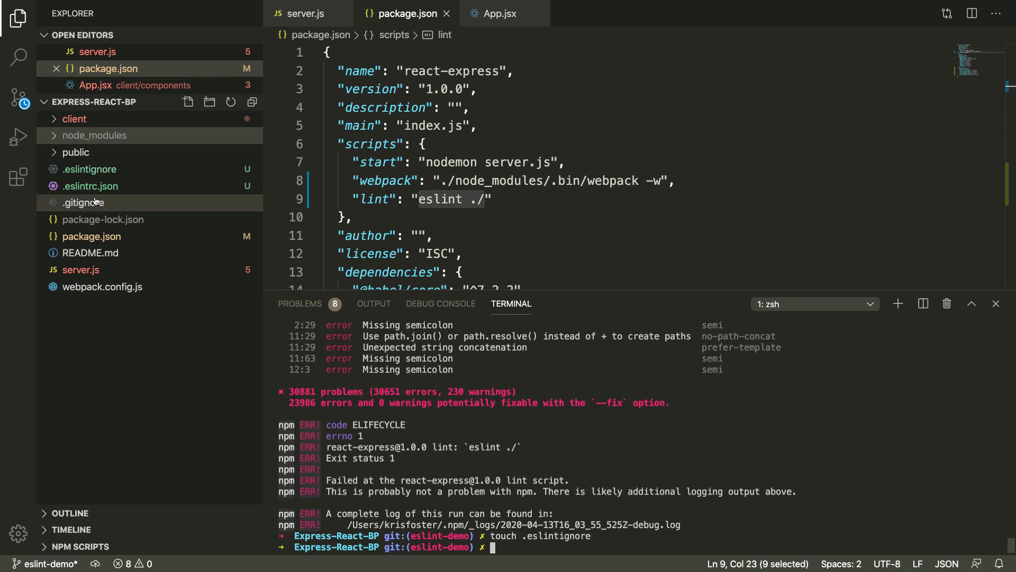
Step: Select all three entries of .gitignore to reuse them for ESLint
click(86, 202)
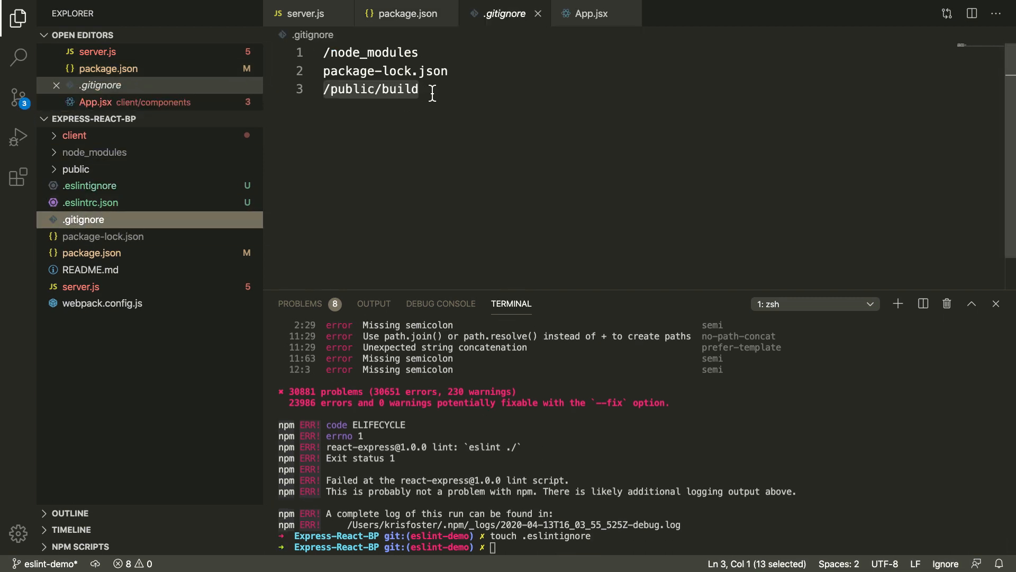
key(ctrl+a)
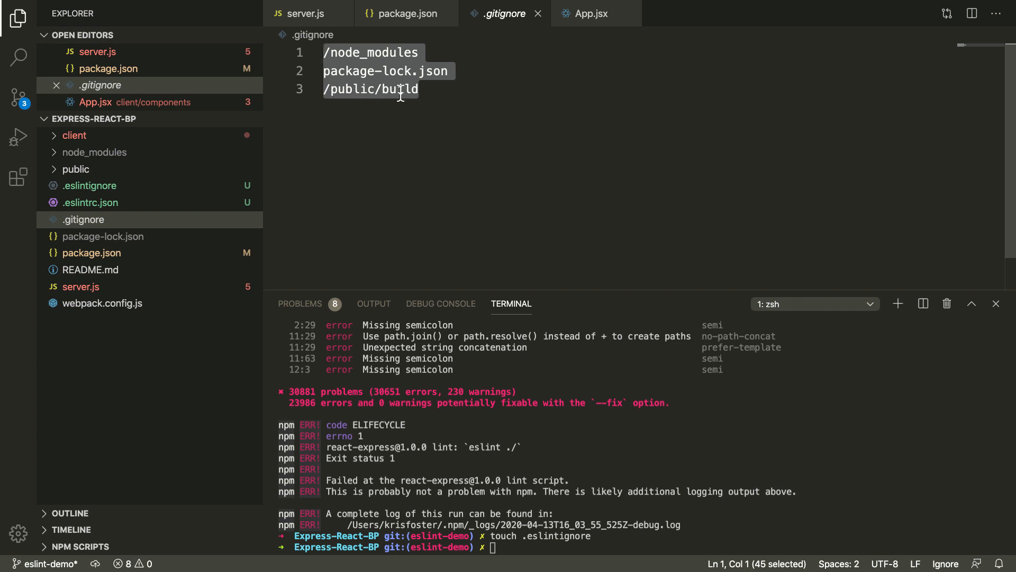
mouse_move(328, 184)
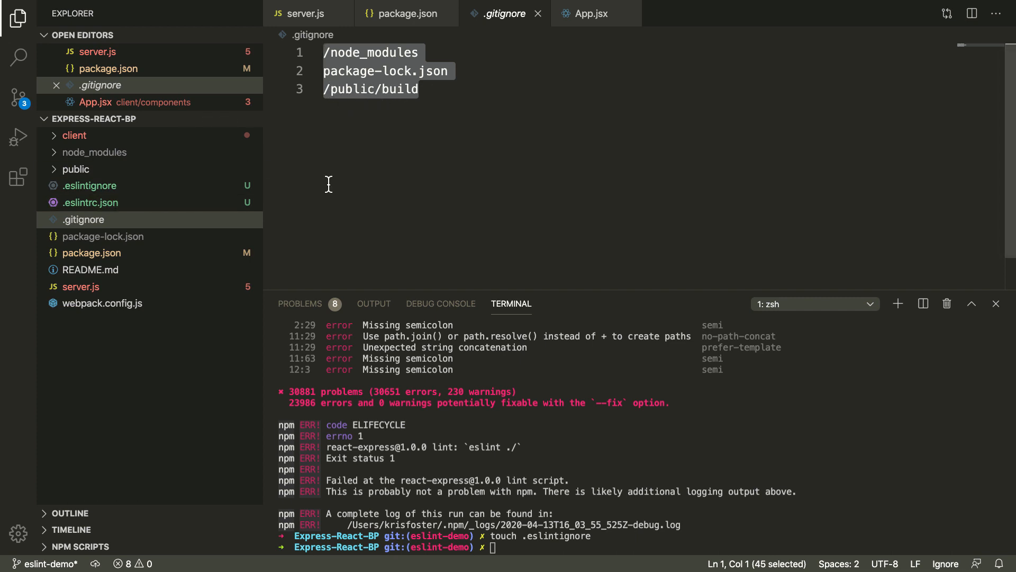
mouse_move(332, 181)
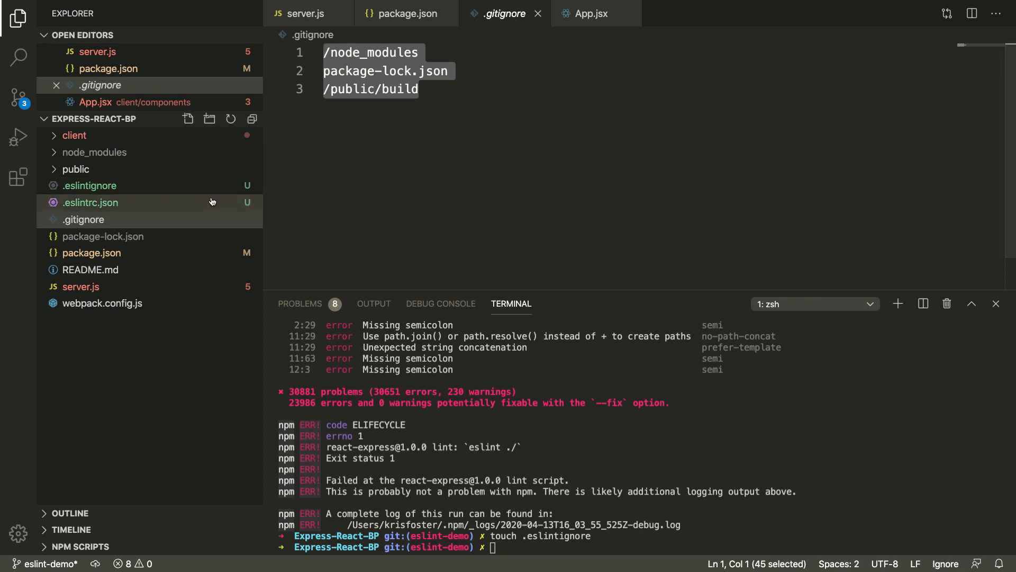
mouse_move(215, 202)
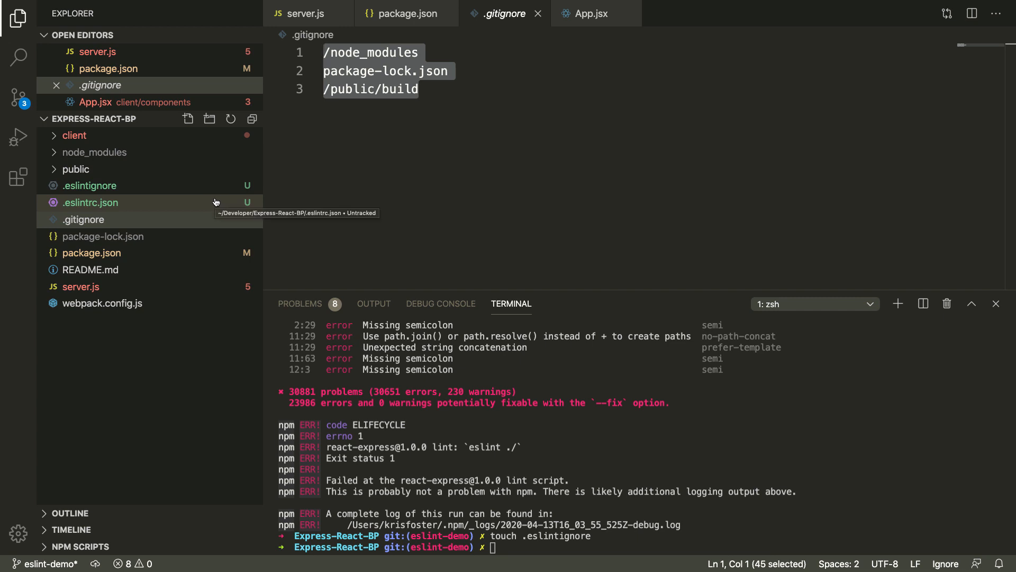
Step: Fill .eslintignore with /node_modules and /public/build, dropping the package-lock.json entry
click(90, 186)
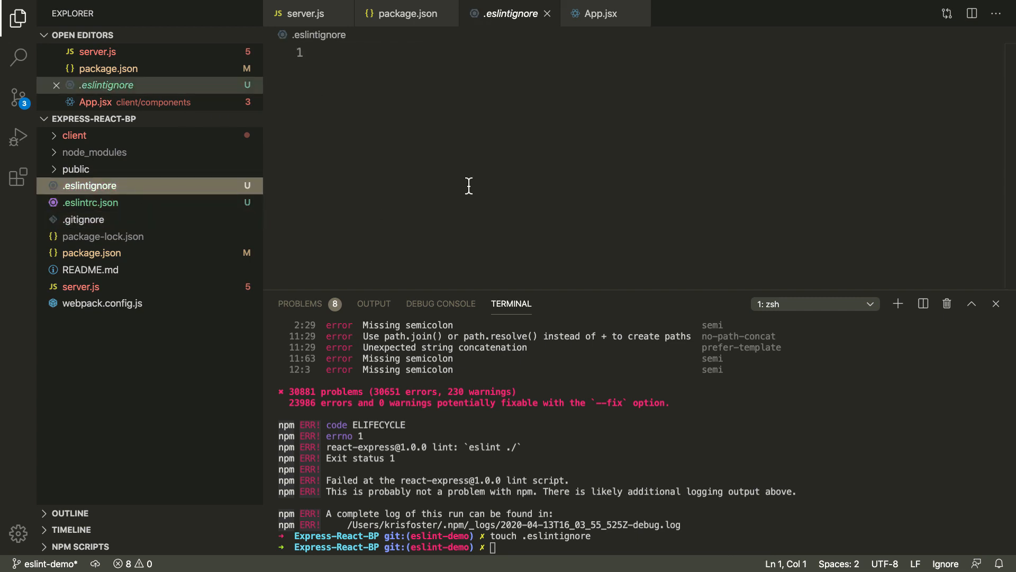
text(/node_modules)
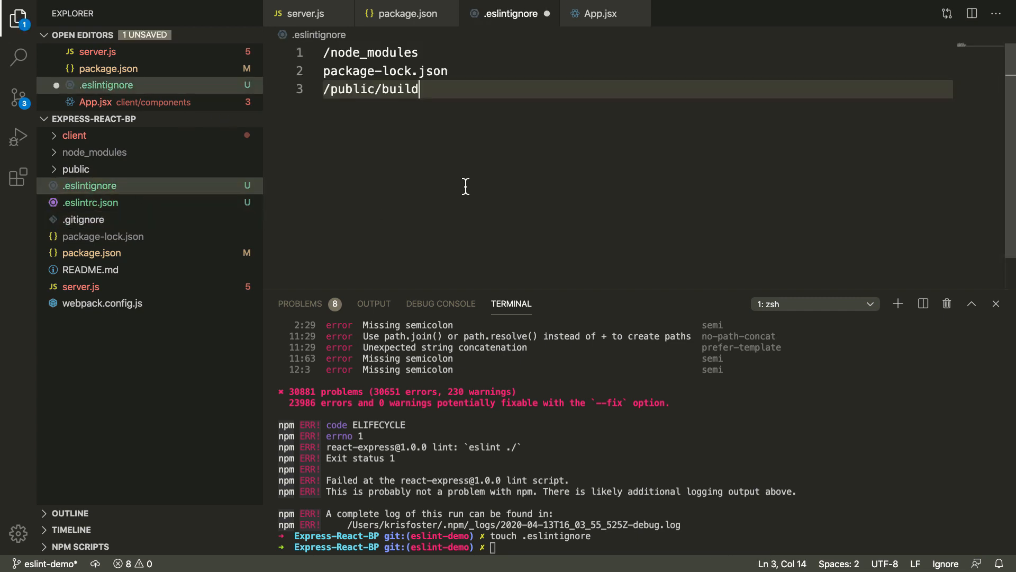
double_click(385, 71)
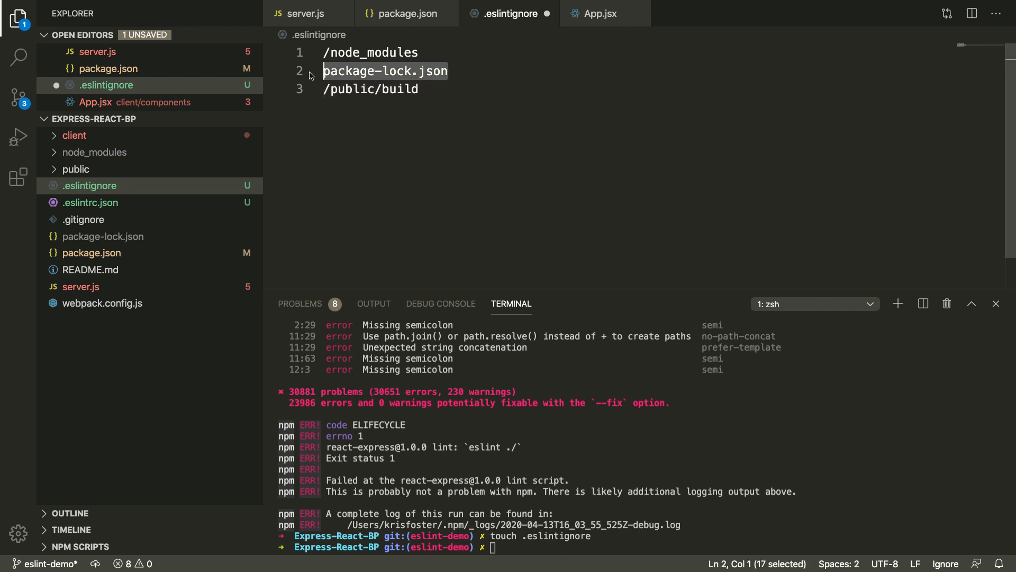
key(Delete)
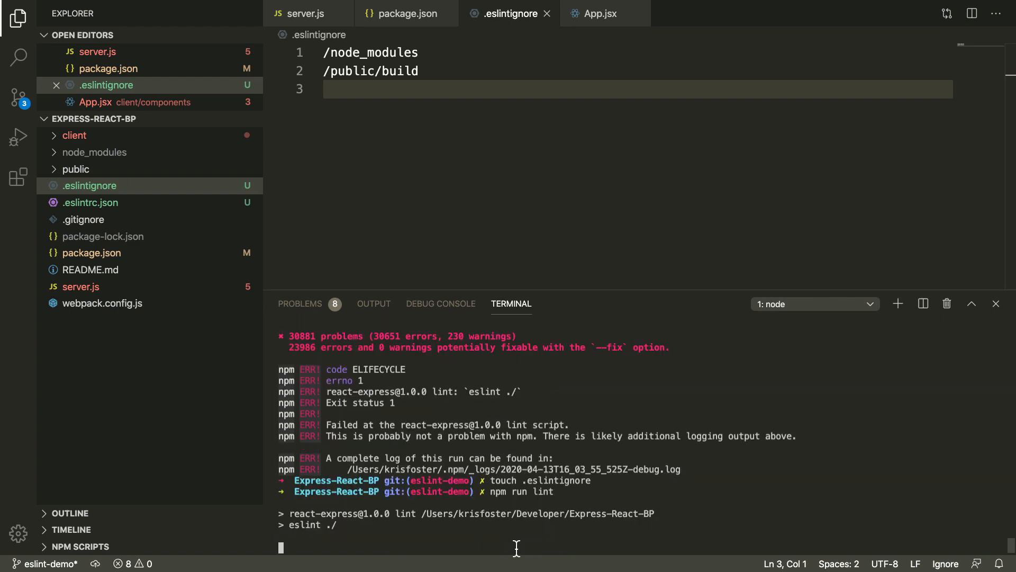
Step: Run npm run lint again and review the 5 remaining server.js errors
key(Return)
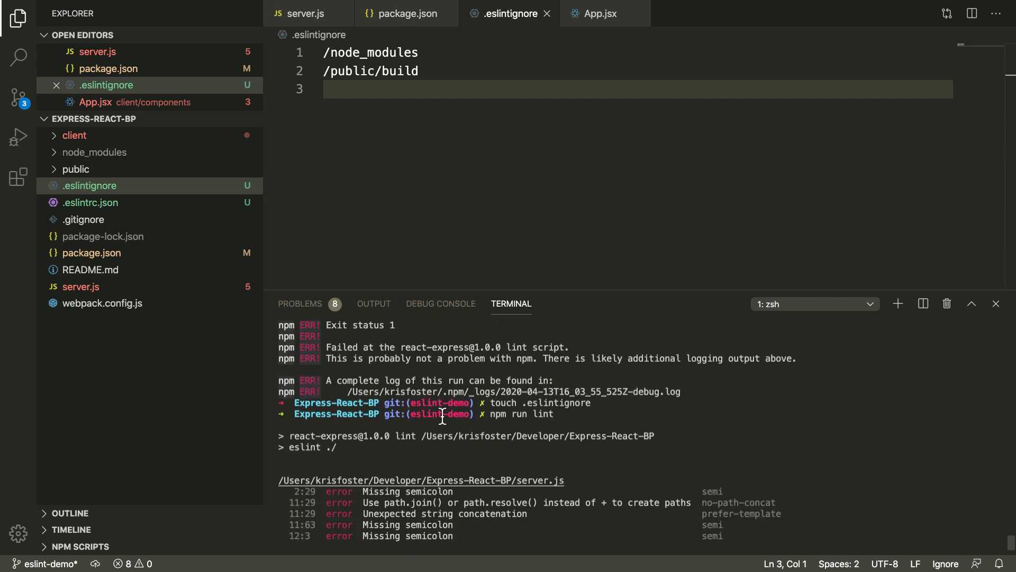
scroll(down, 3)
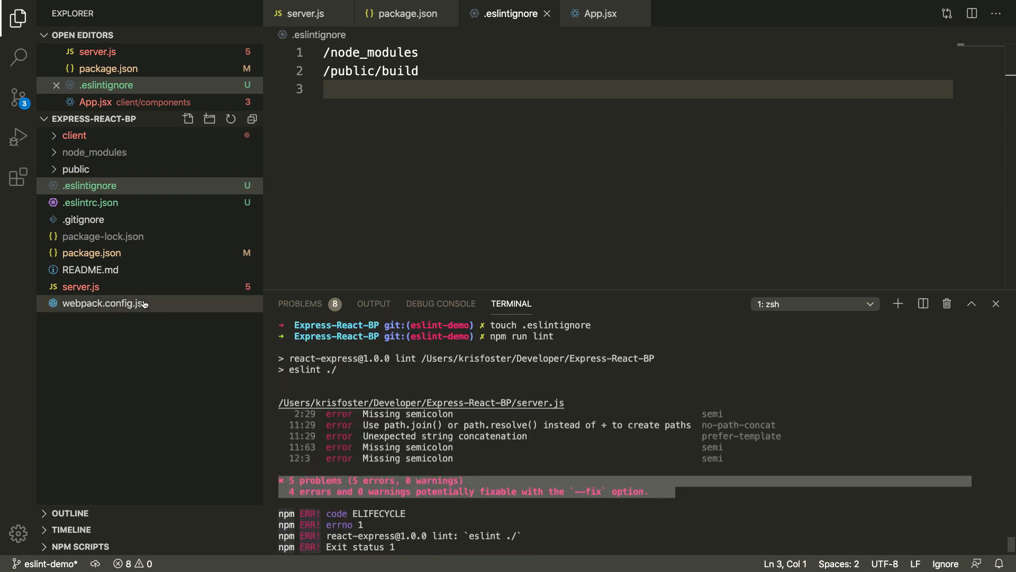
Step: Add the missing semicolons to the path require and closing route lines in server.js
click(80, 287)
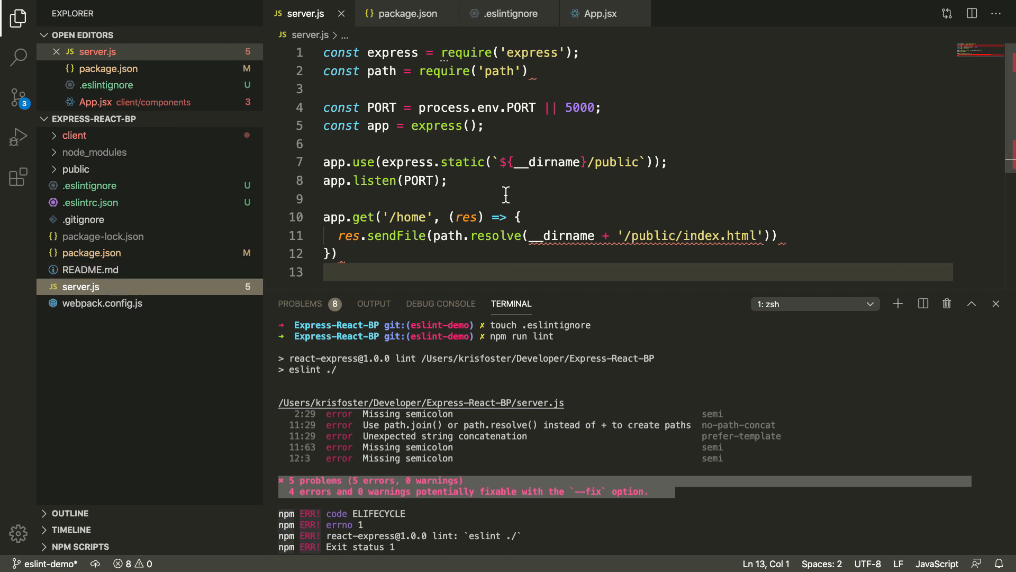
mouse_move(531, 74)
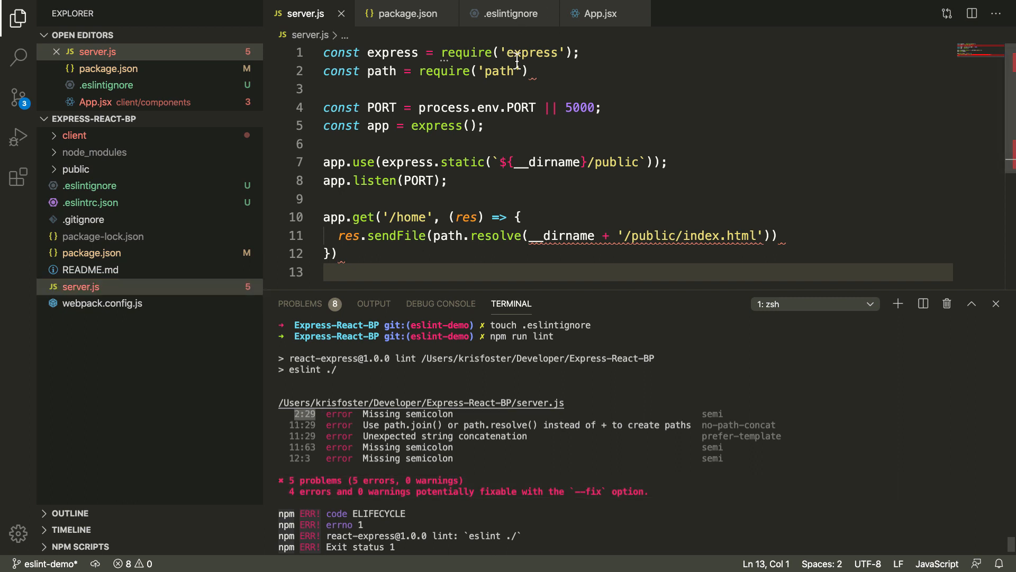
text(;)
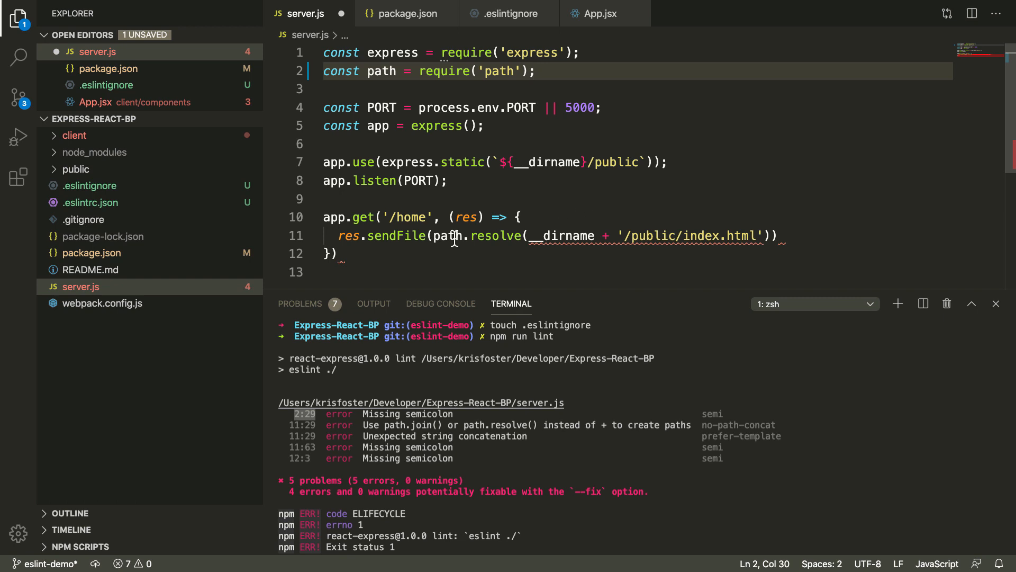
click(343, 253)
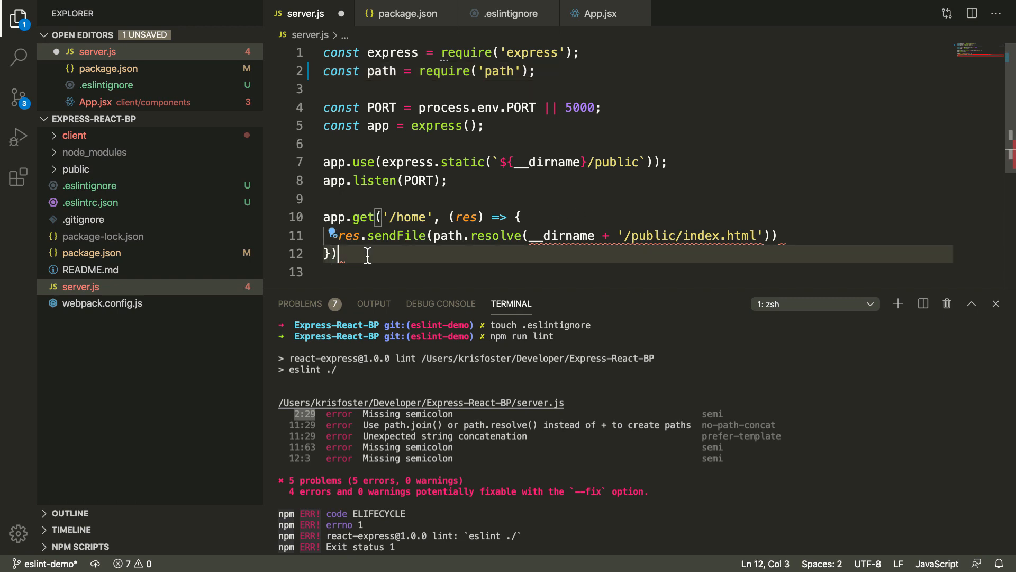
text(;)
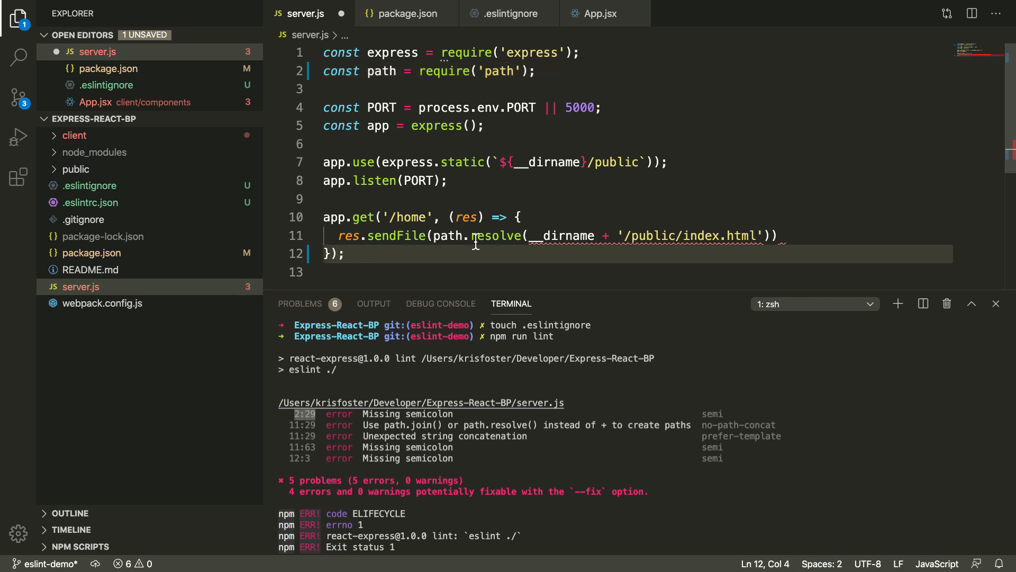
mouse_move(733, 235)
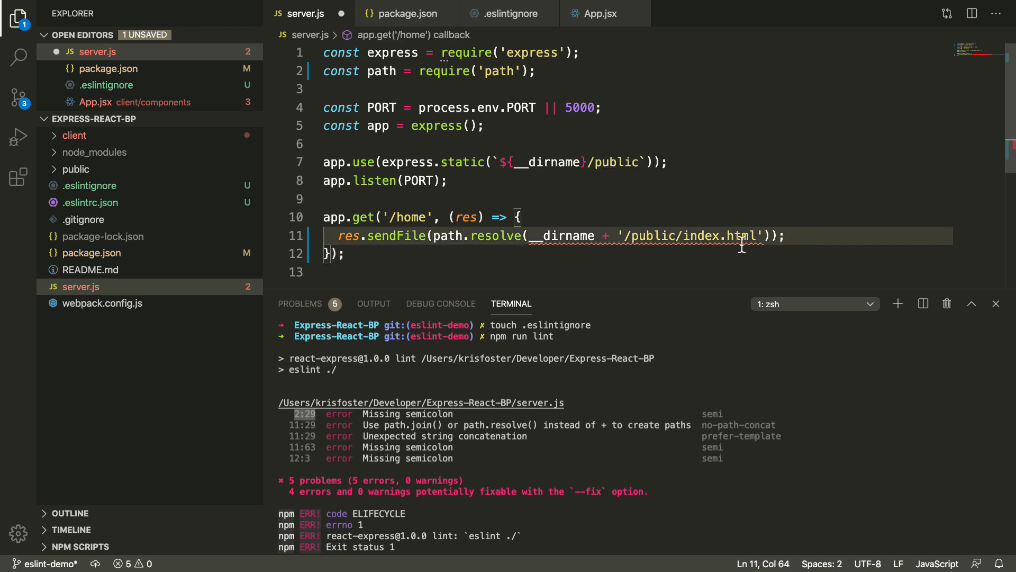
mouse_move(709, 236)
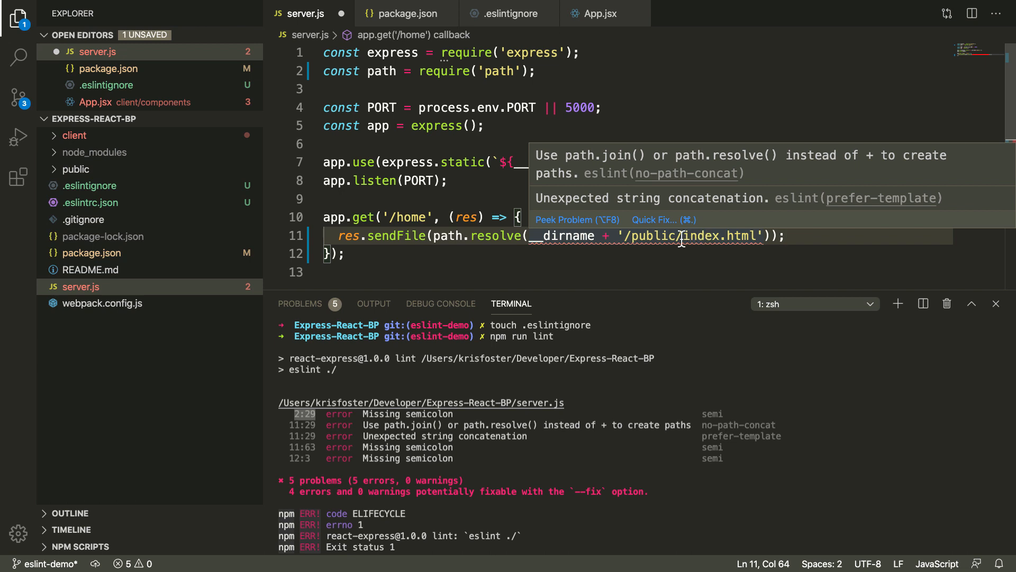
mouse_move(691, 250)
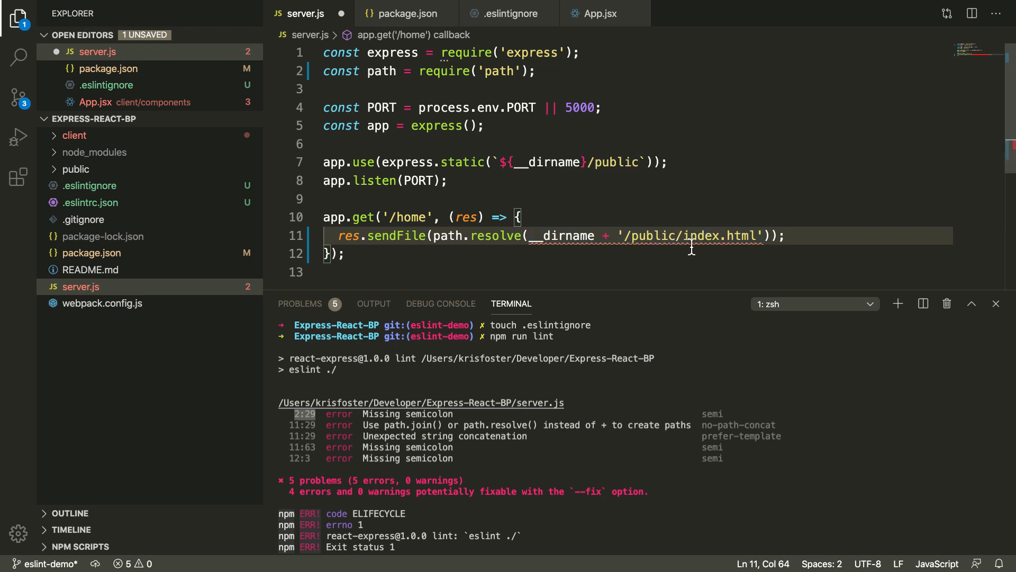
mouse_move(622, 235)
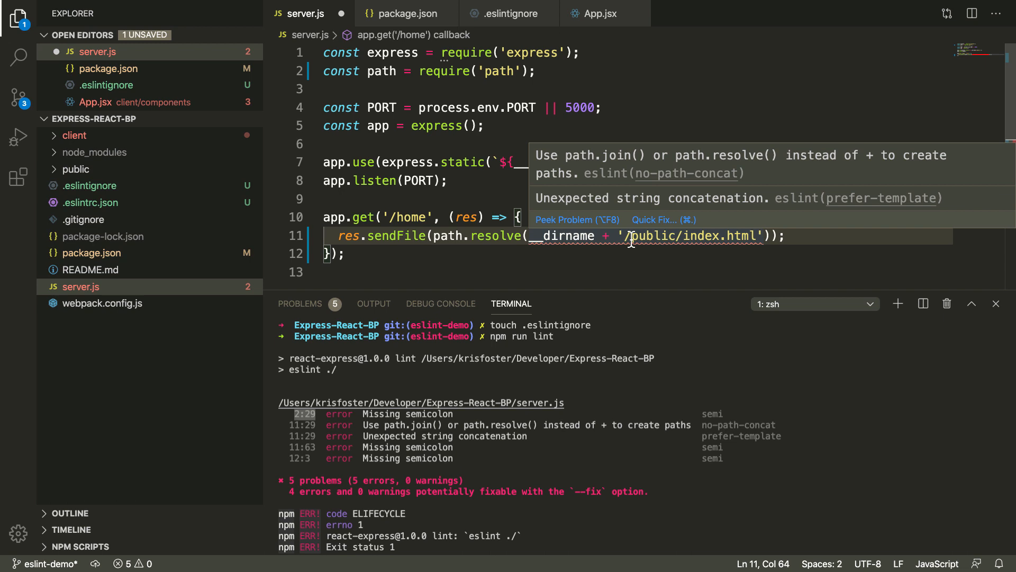
mouse_move(624, 245)
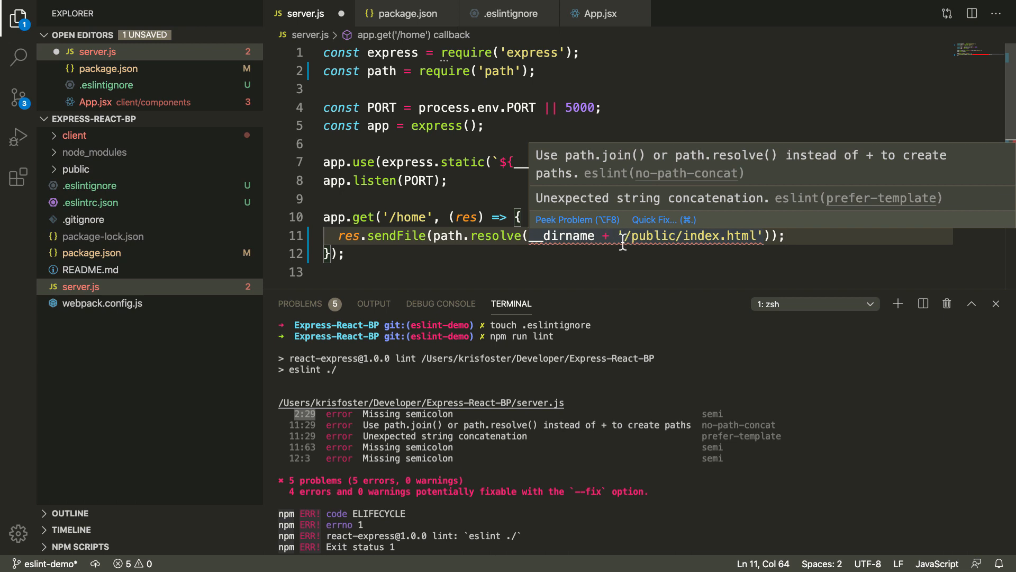
mouse_move(656, 229)
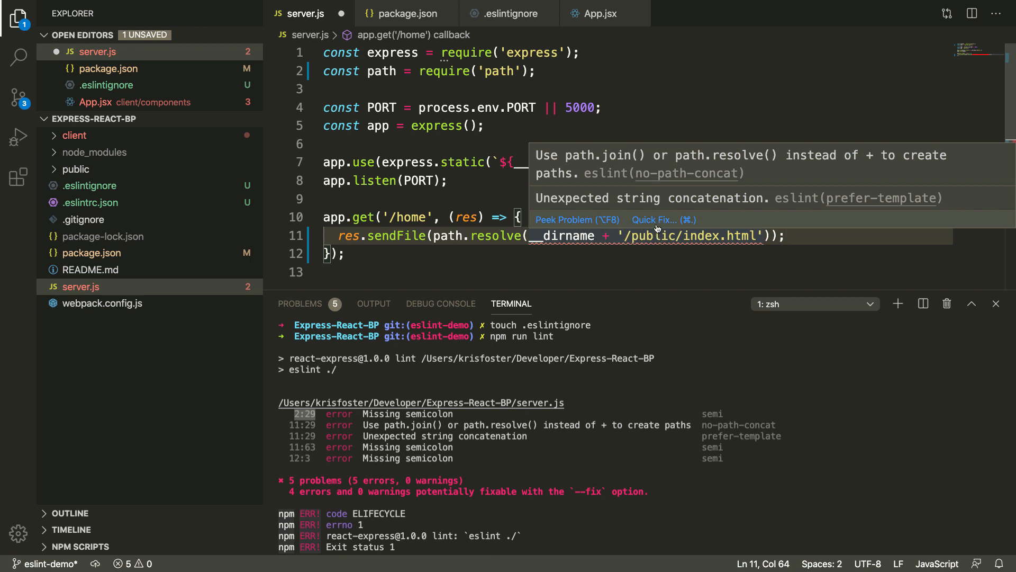
Step: Apply the prefer-template Quick Fix on line 11 and remove the stray space before the closing brace
click(654, 220)
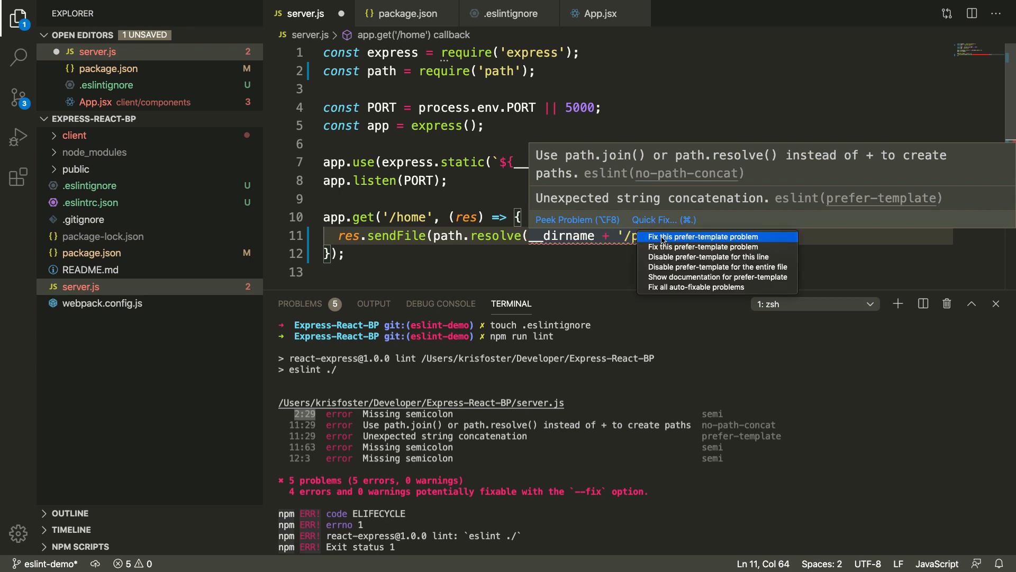
click(704, 236)
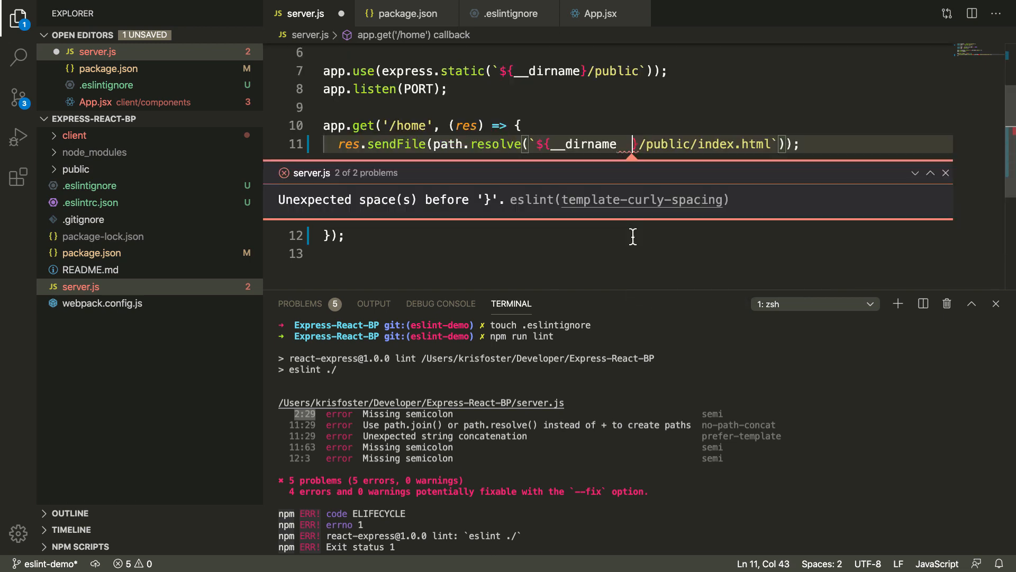
key(Backspace)
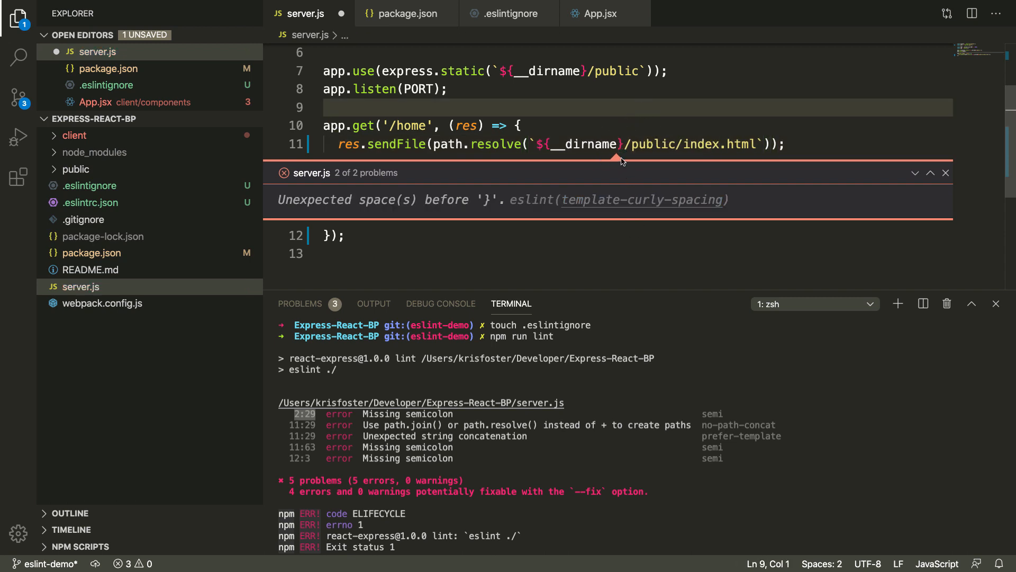
click(946, 172)
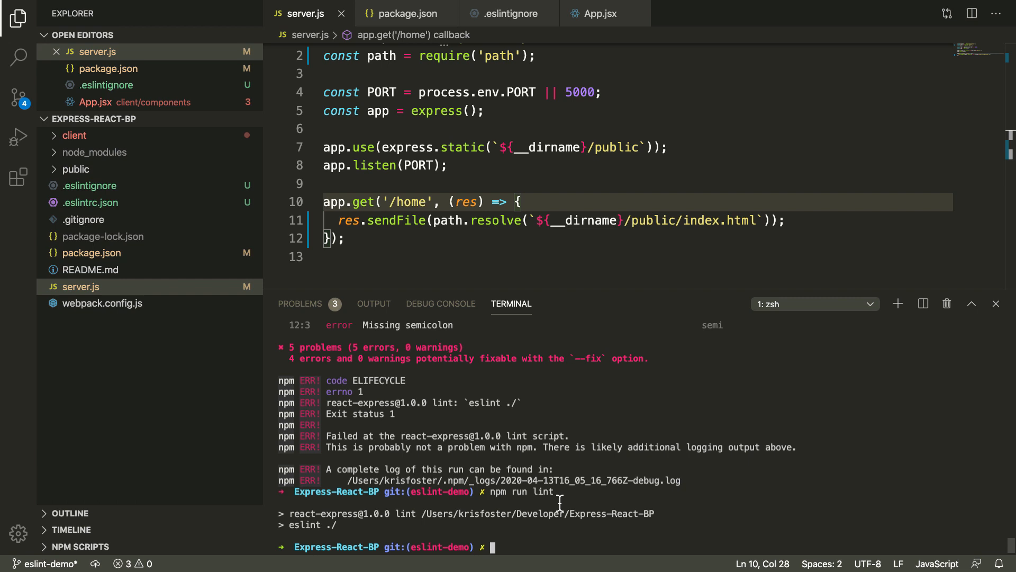
mouse_move(582, 450)
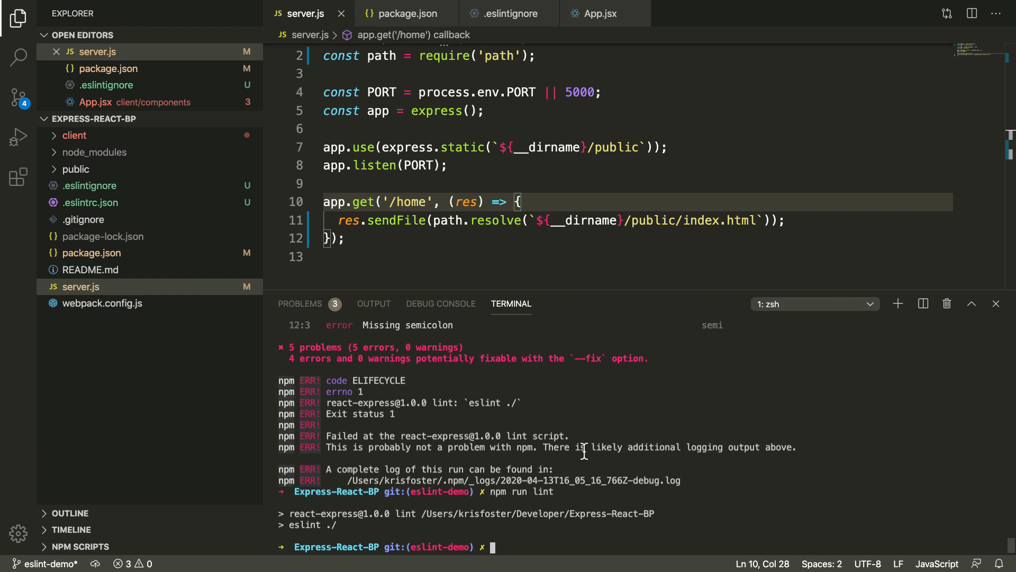
Step: Hide the terminal panel and show the corrected server.js from the top
key(ctrl+a)
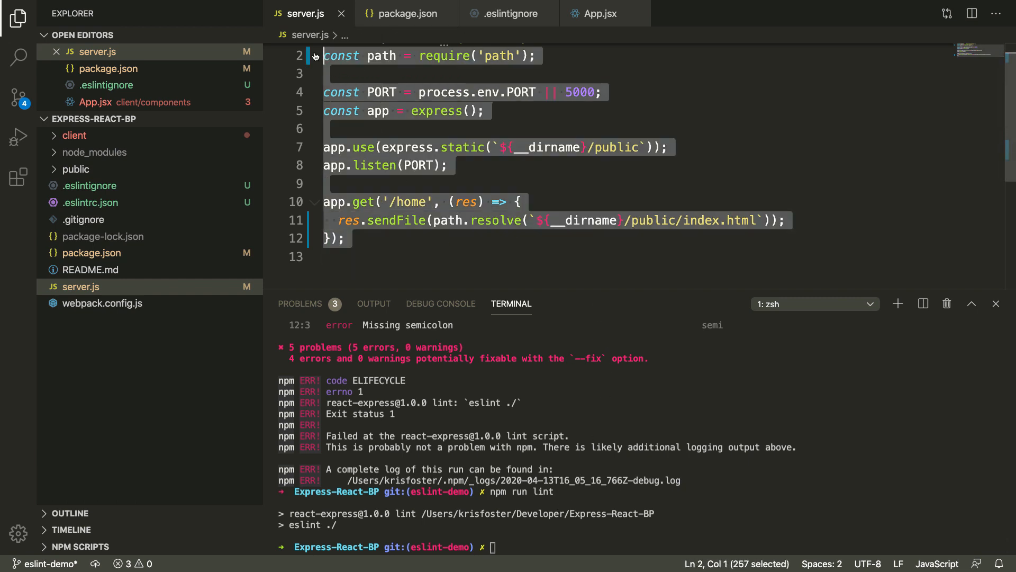
click(997, 304)
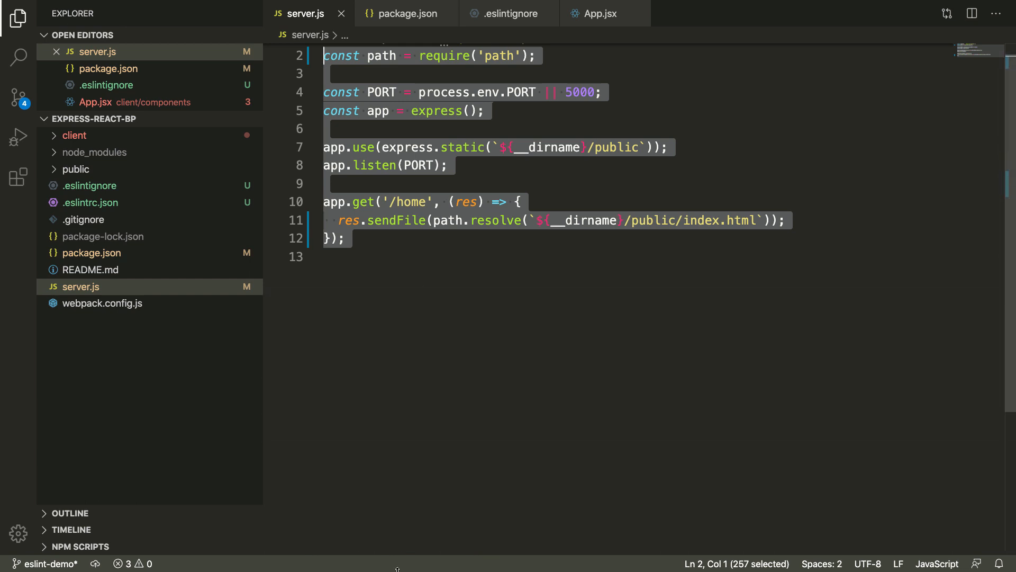
click(421, 256)
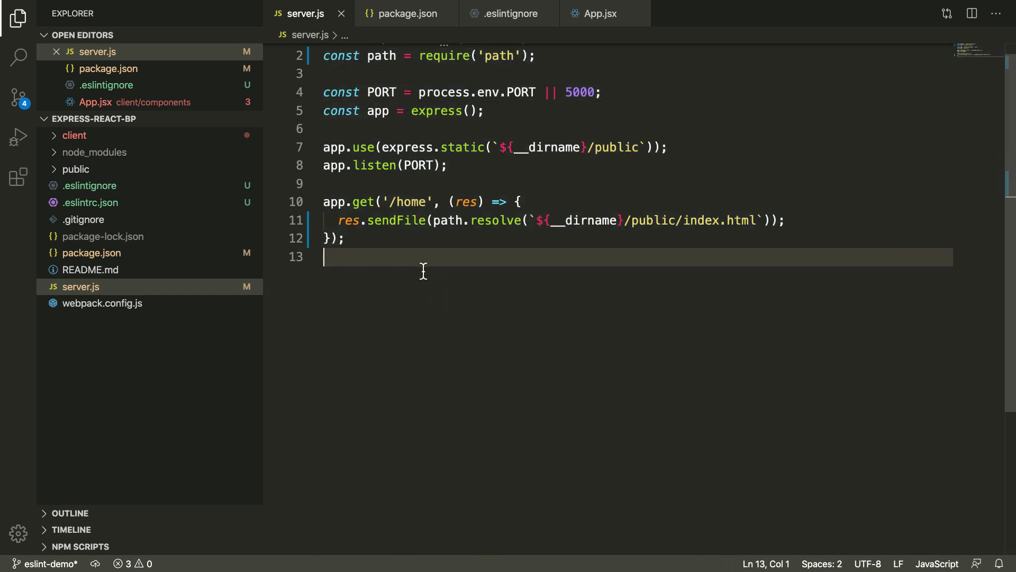
mouse_move(413, 268)
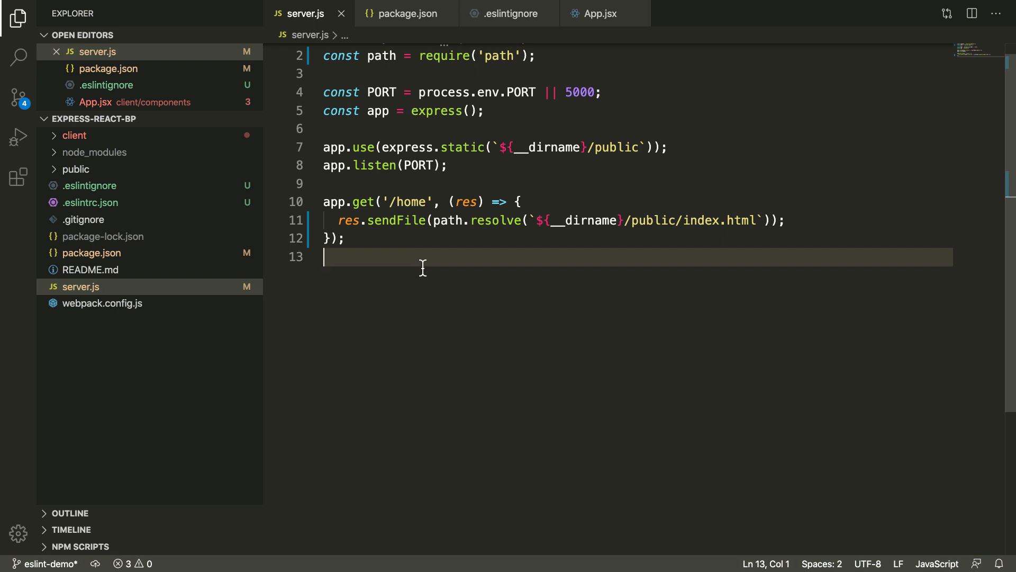
scroll(up, 3)
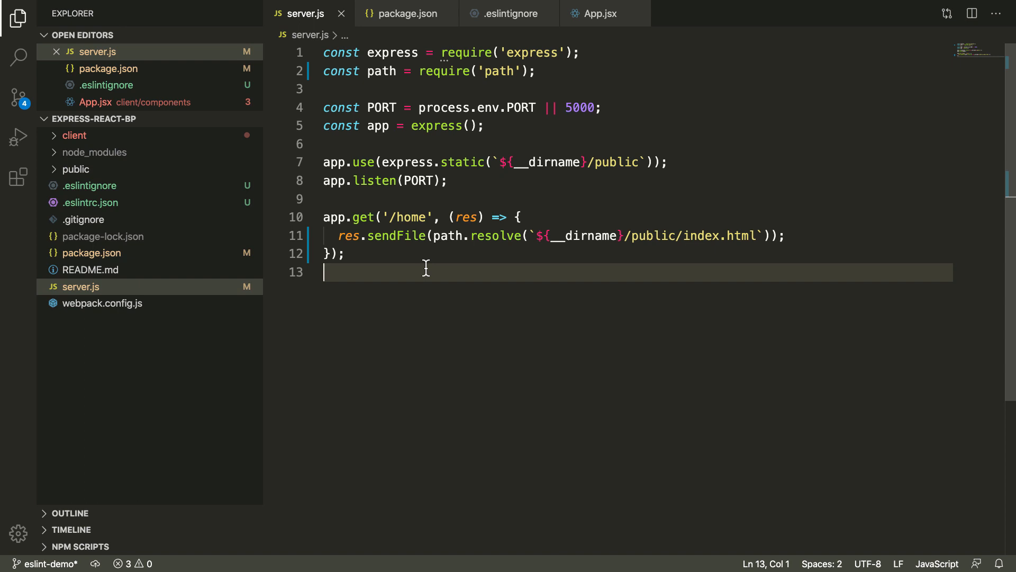
mouse_move(215, 236)
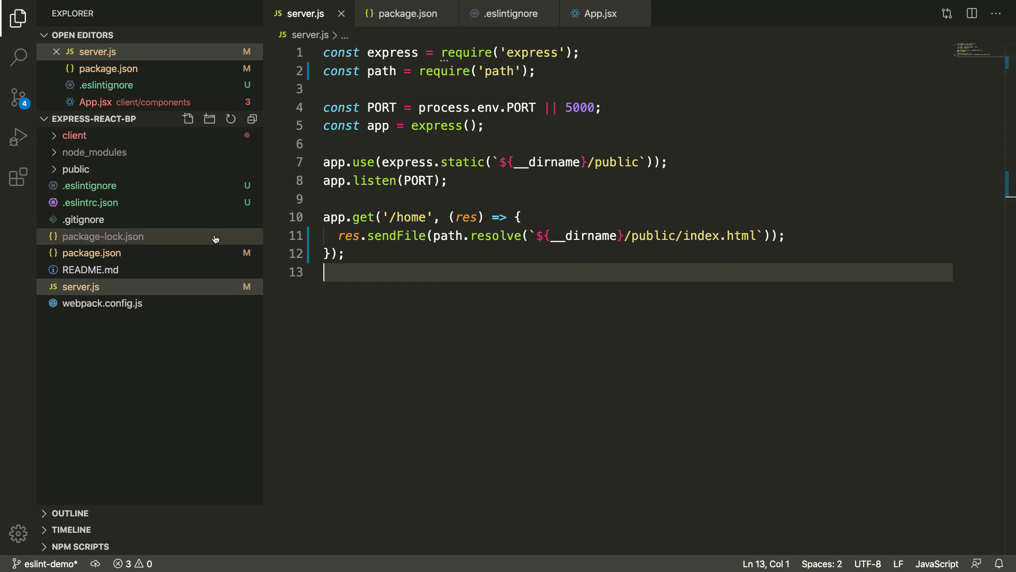